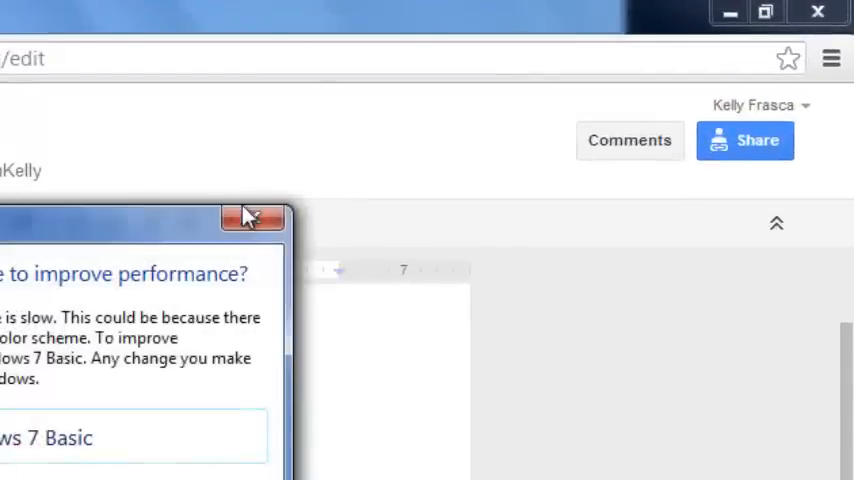
Step: Dismiss the Windows performance warning over the High Frequency Words document
click(252, 216)
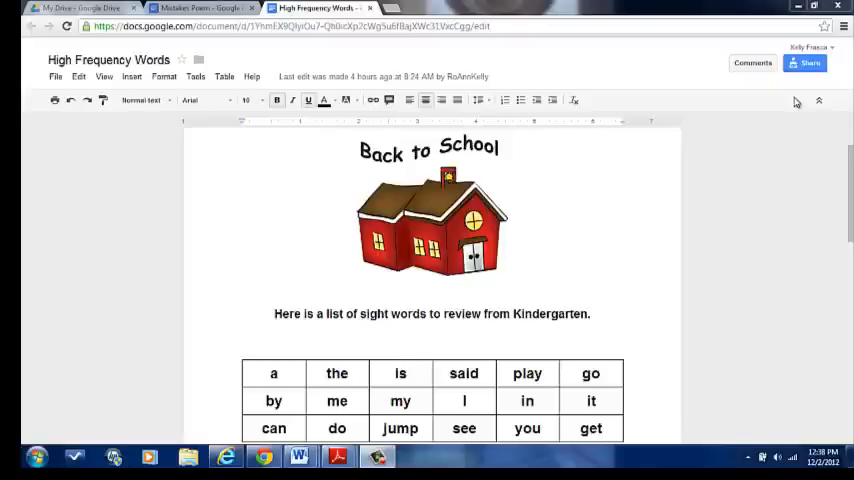
Step: Switch to the My Drive file list and look at the Create menu's new-item options
click(80, 8)
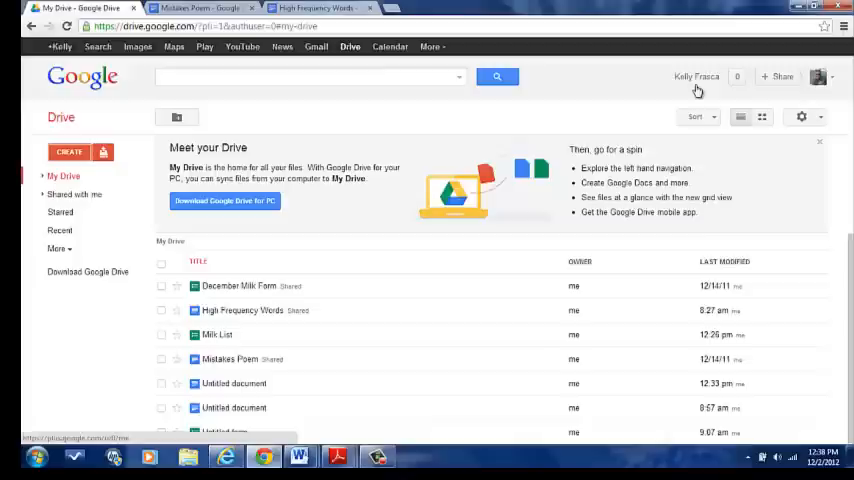
mouse_move(704, 88)
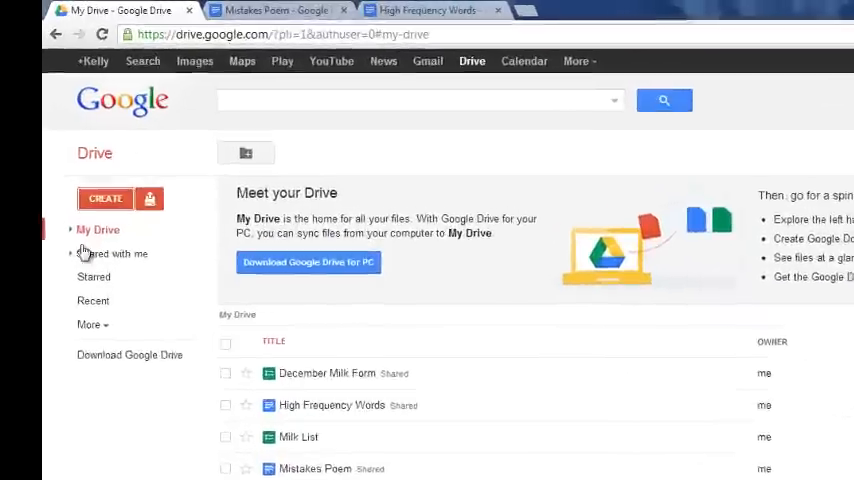
click(104, 196)
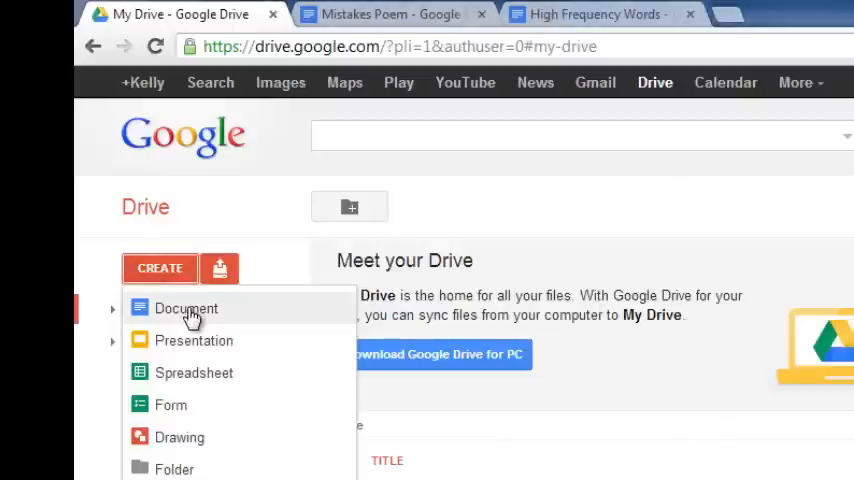
mouse_move(192, 340)
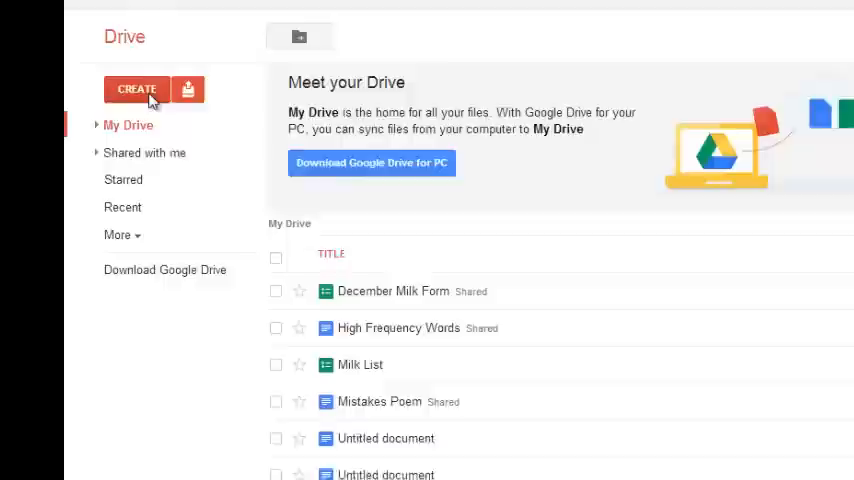
Step: Create a new blank Google Docs document from Drive's Create menu
click(136, 90)
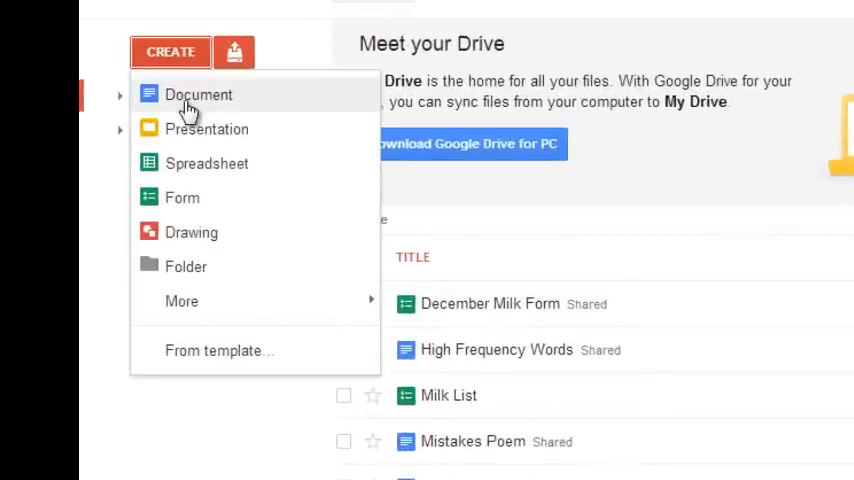
click(198, 94)
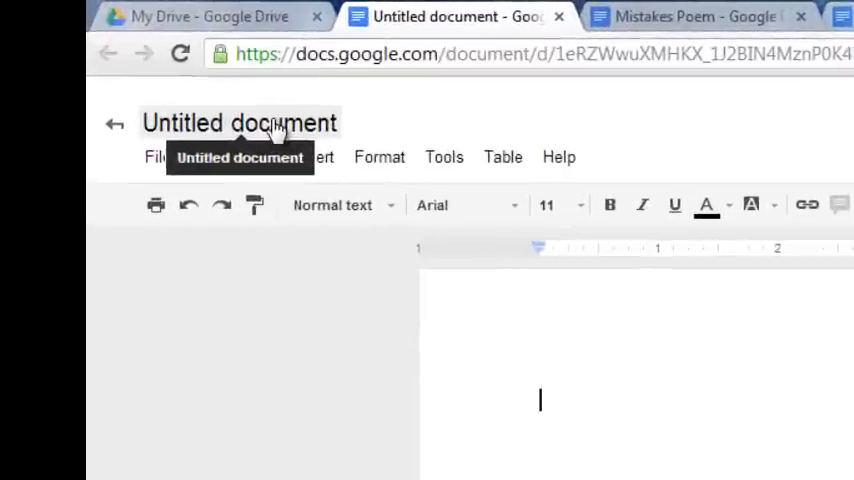
Step: Rename the untitled document to 'High Frequency Words-Theme 1'
click(238, 122)
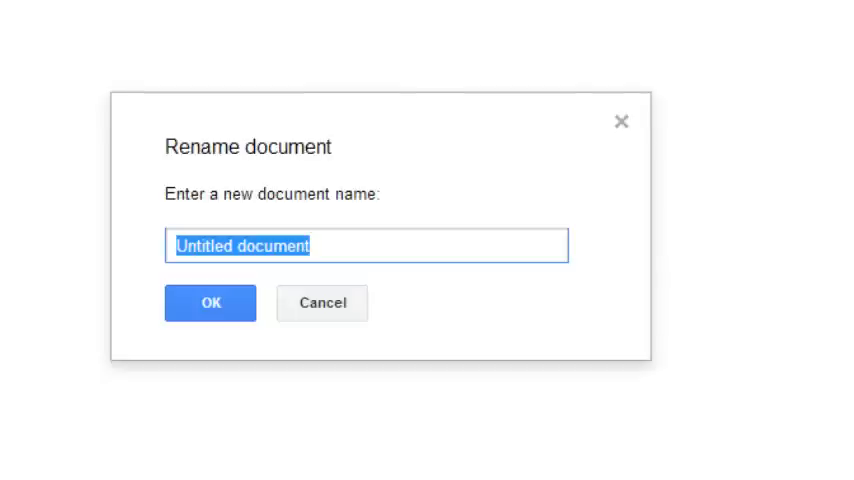
text(High Freque)
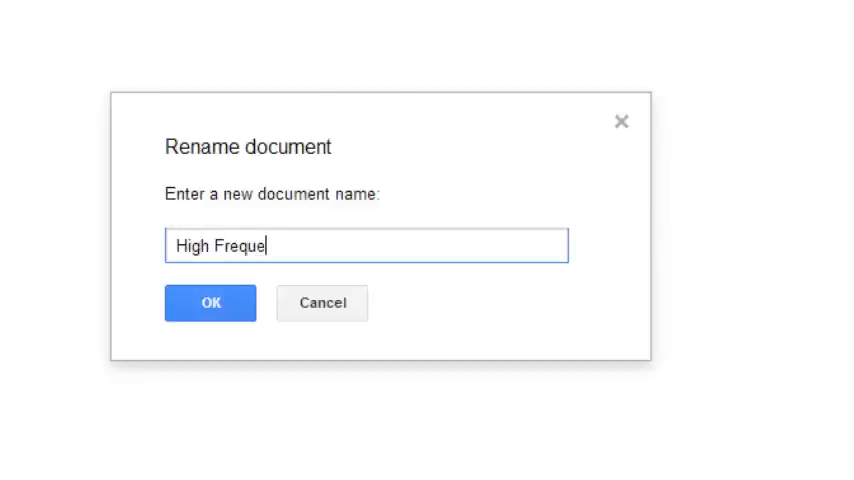
text(n)
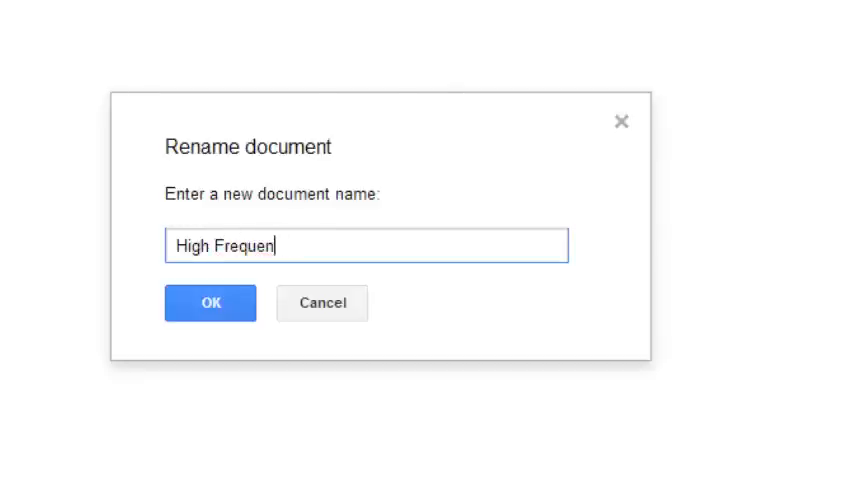
text(cy Word)
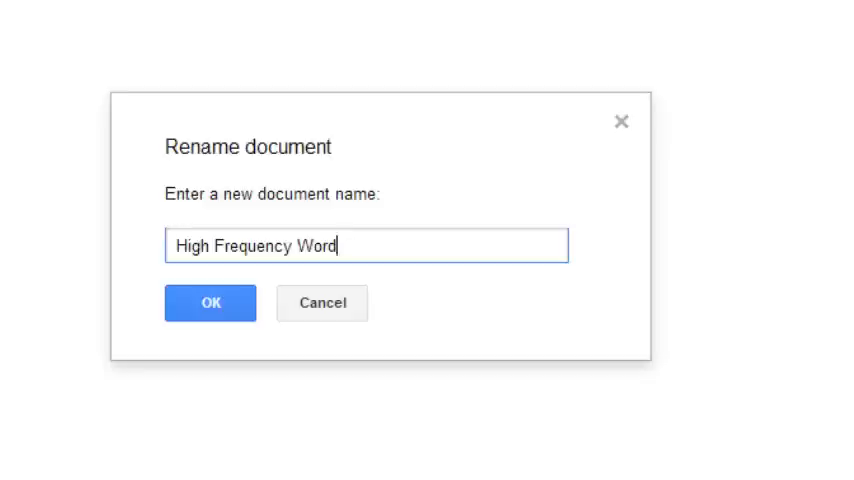
text(s-Them)
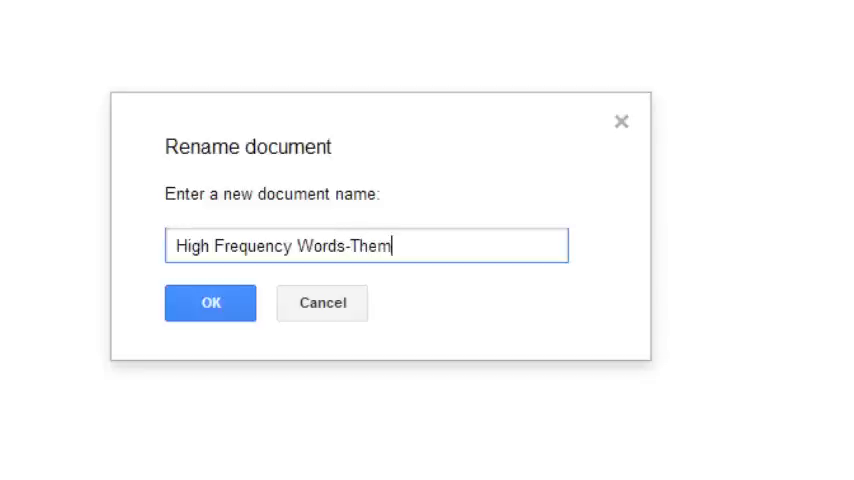
text(e 1)
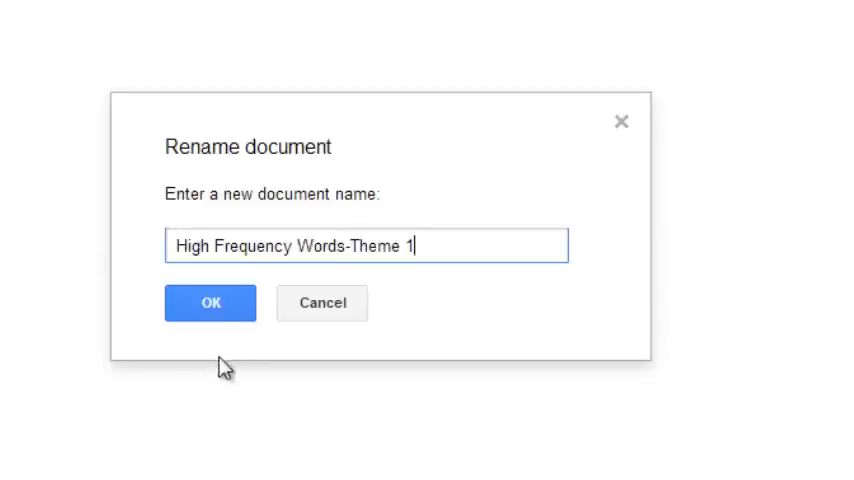
click(210, 302)
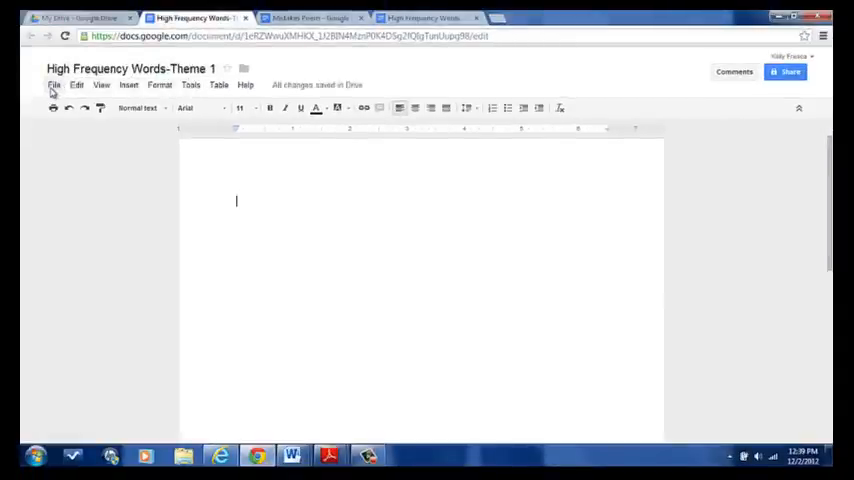
mouse_move(492, 300)
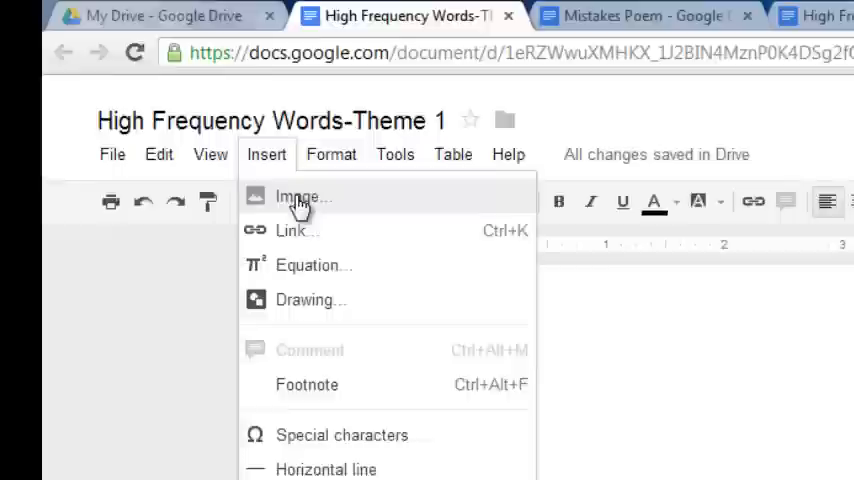
Step: Insert the apple picture uploaded from Documents > Ramapo Grad into the document
click(300, 196)
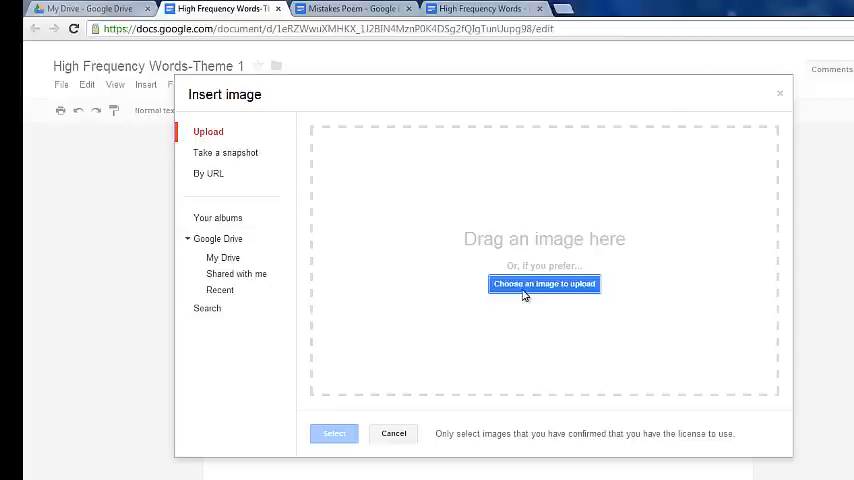
click(544, 284)
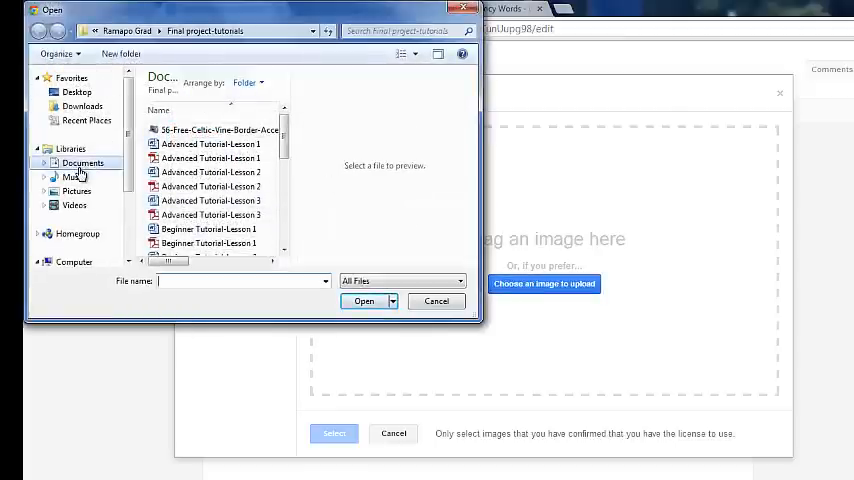
click(84, 164)
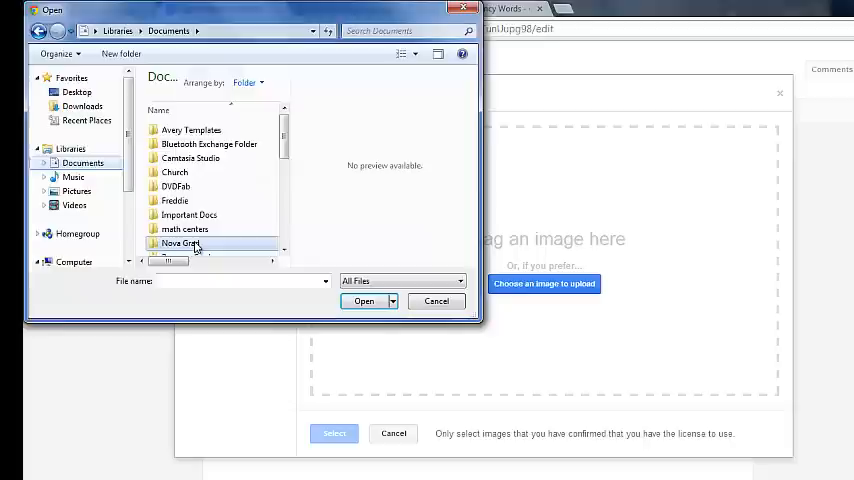
double_click(180, 244)
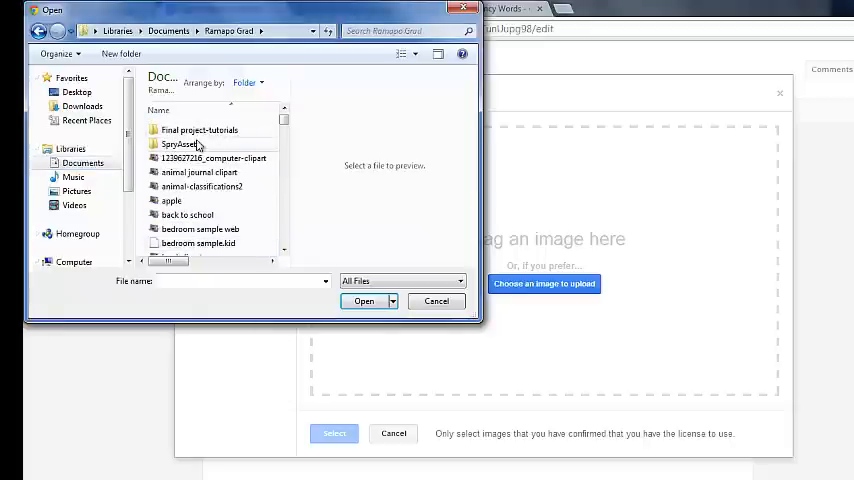
click(172, 200)
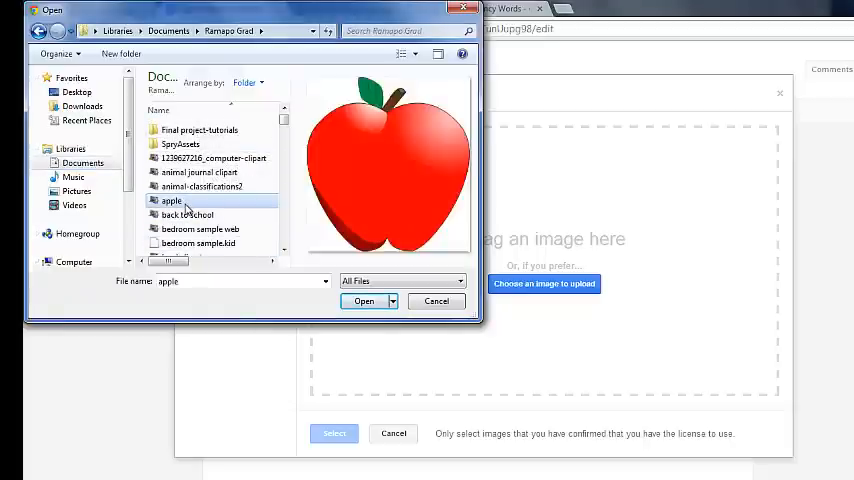
click(364, 300)
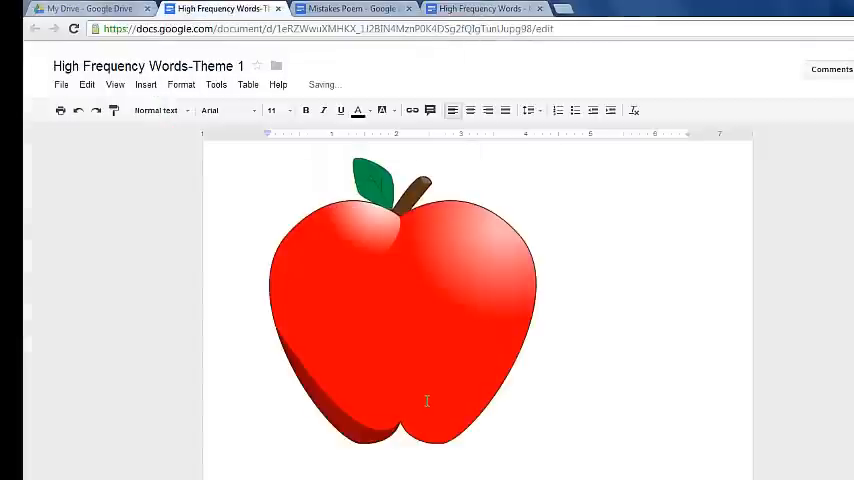
Step: Center the apple picture on the page and return the cursor to the document body
click(404, 290)
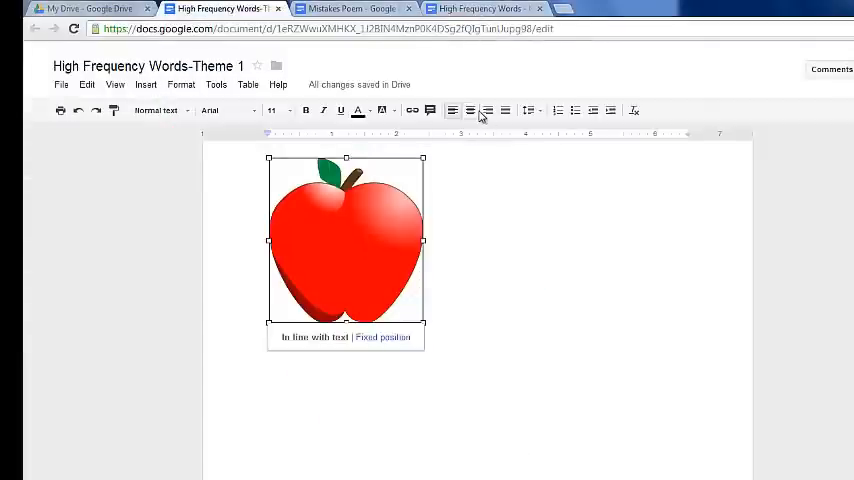
click(470, 110)
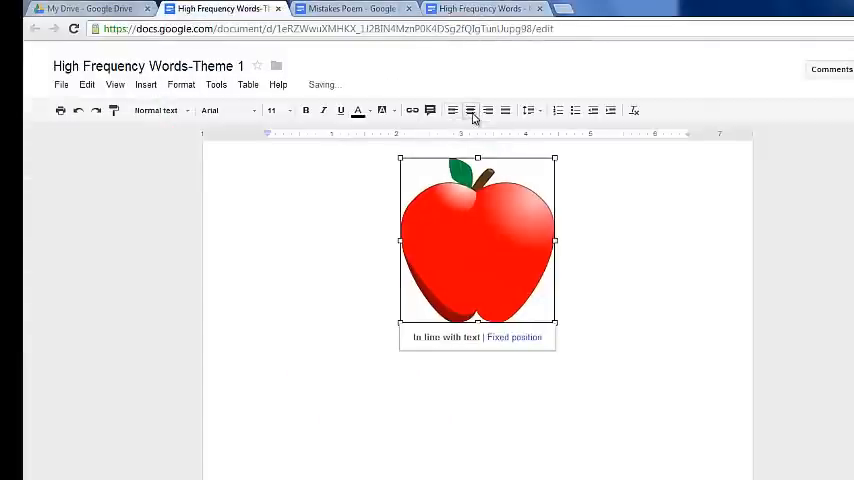
click(572, 352)
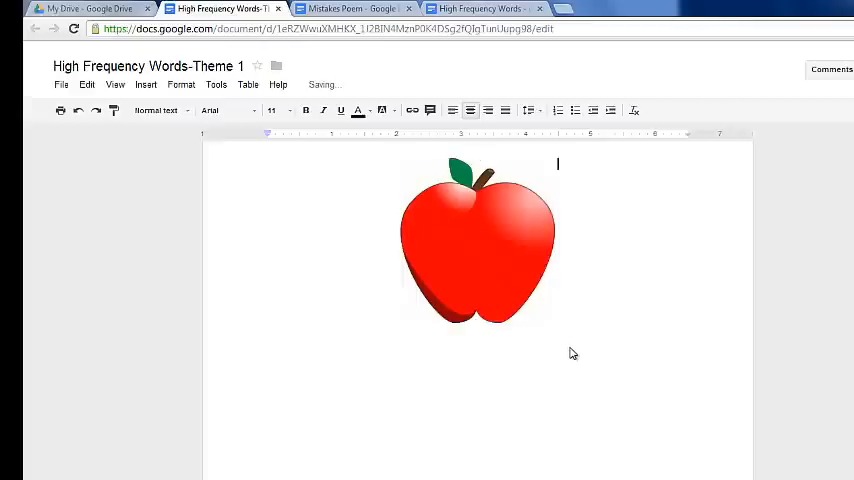
click(478, 348)
text(I)
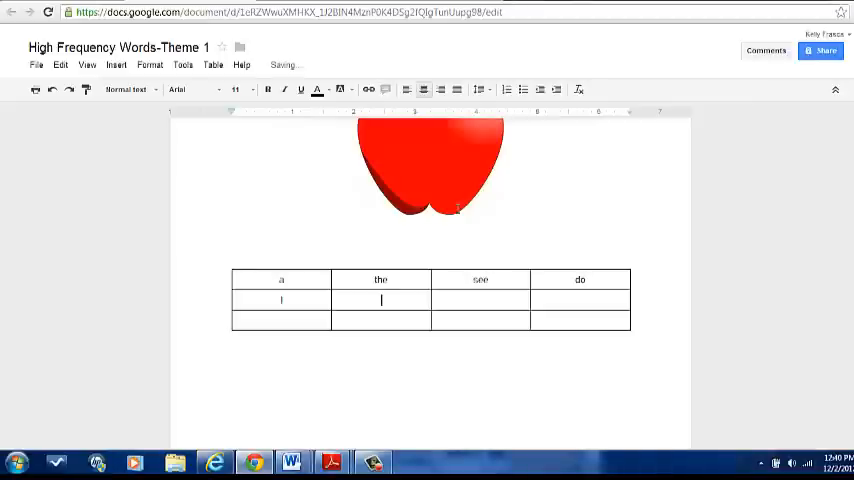
Step: Fill the remaining table cells so the last row ends went, does, you
text(like)
click(382, 320)
text(we)
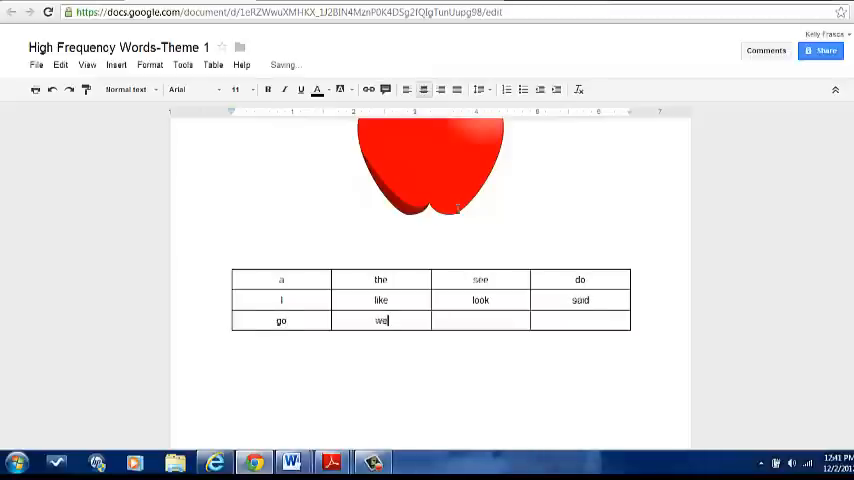
text(nt)
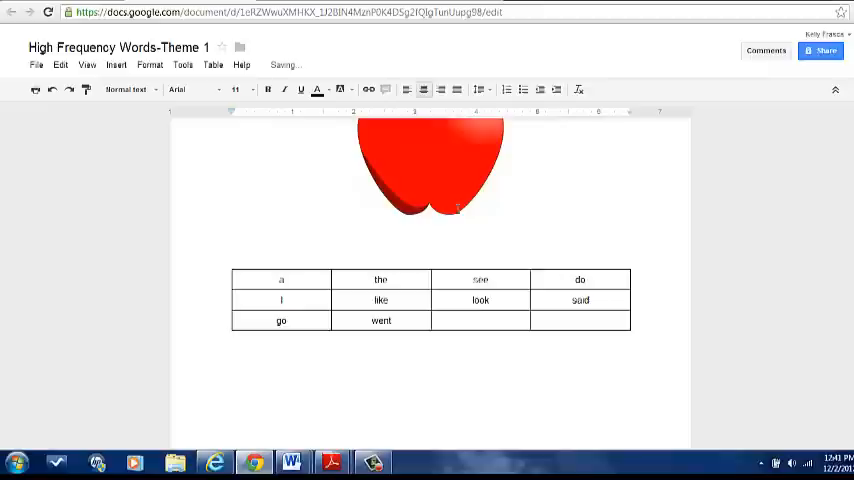
text(does)
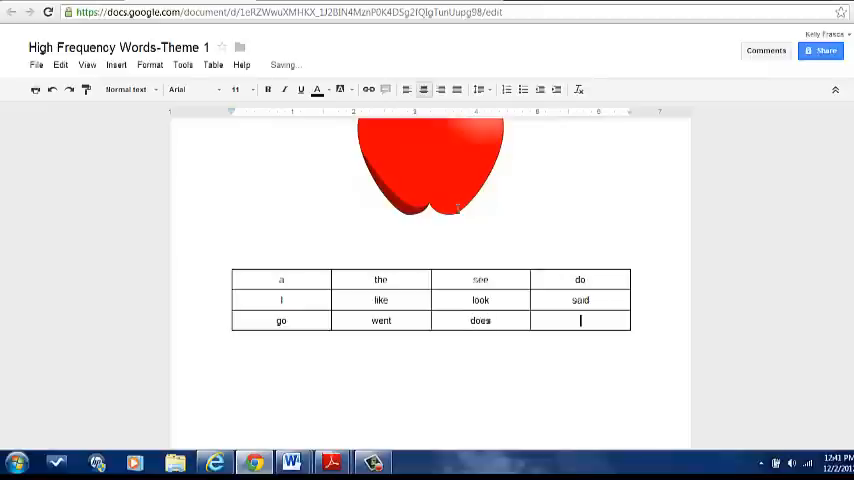
text(you)
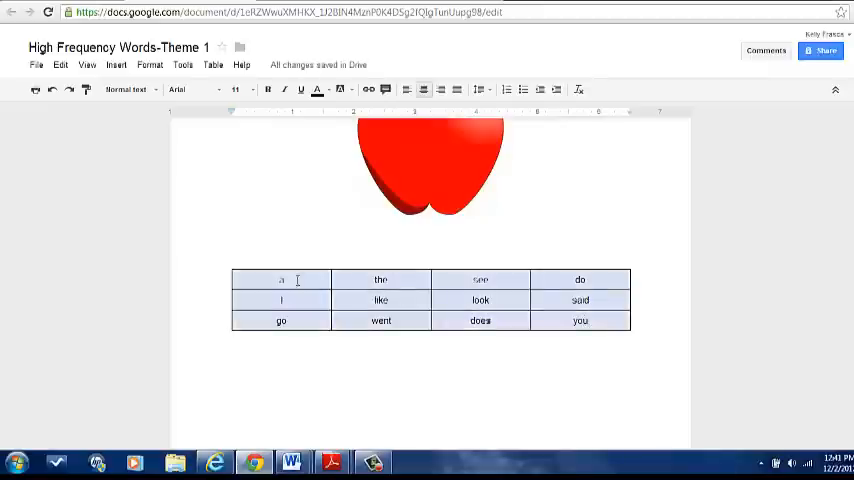
Step: Make the table words bold and pick a larger font size for them
click(268, 88)
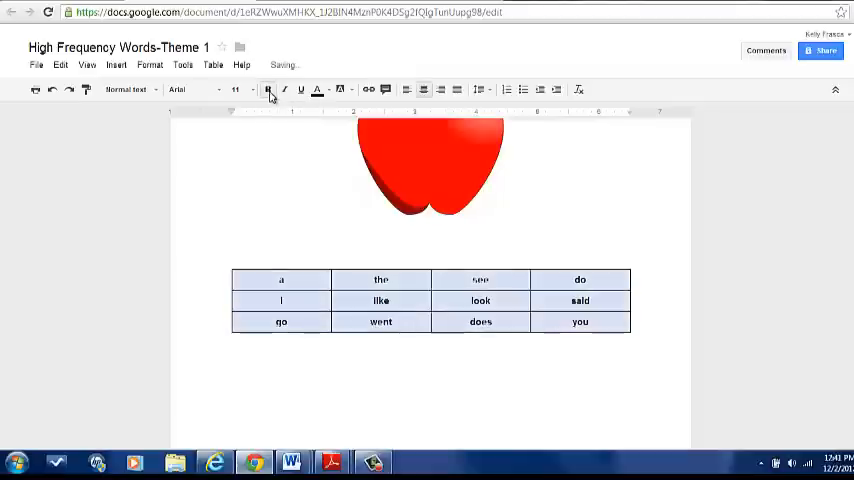
click(236, 88)
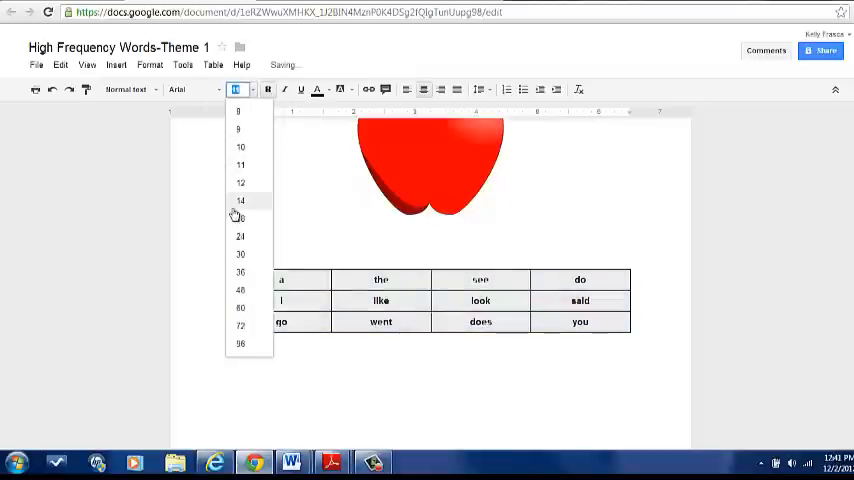
click(318, 90)
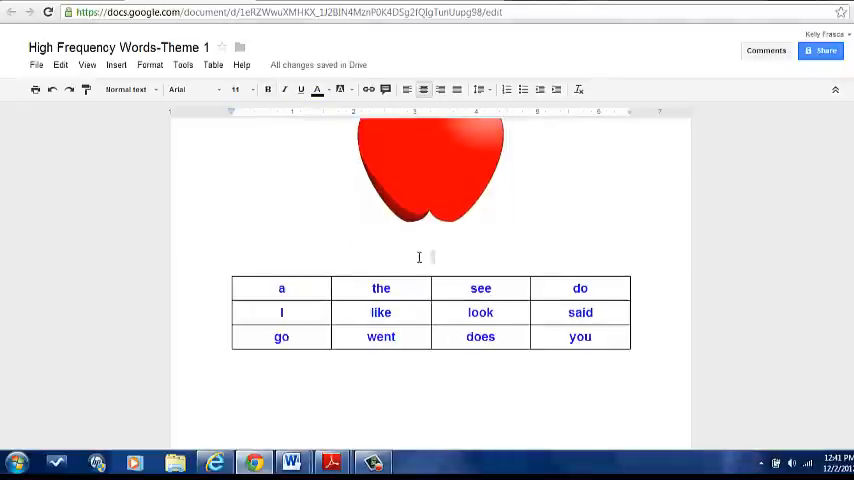
mouse_move(440, 244)
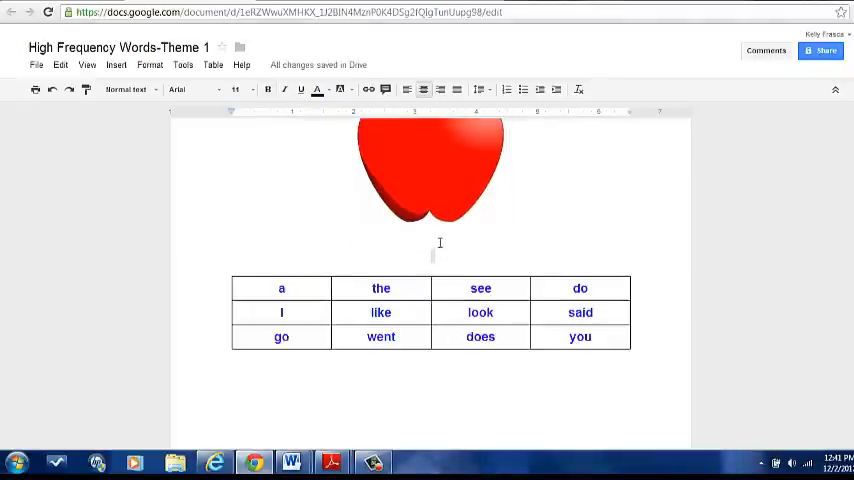
Step: Write 'These are our high frequency words for Theme #1.' above the word table
text(These are)
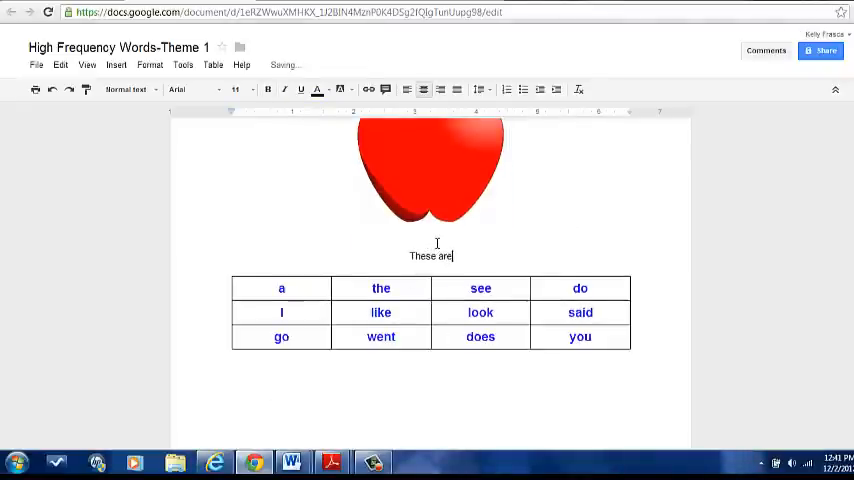
text(our high f)
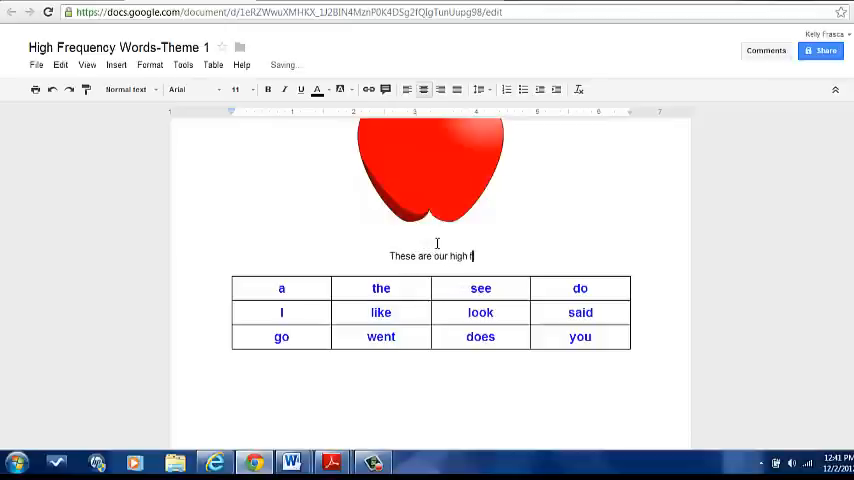
text(frequency words fo)
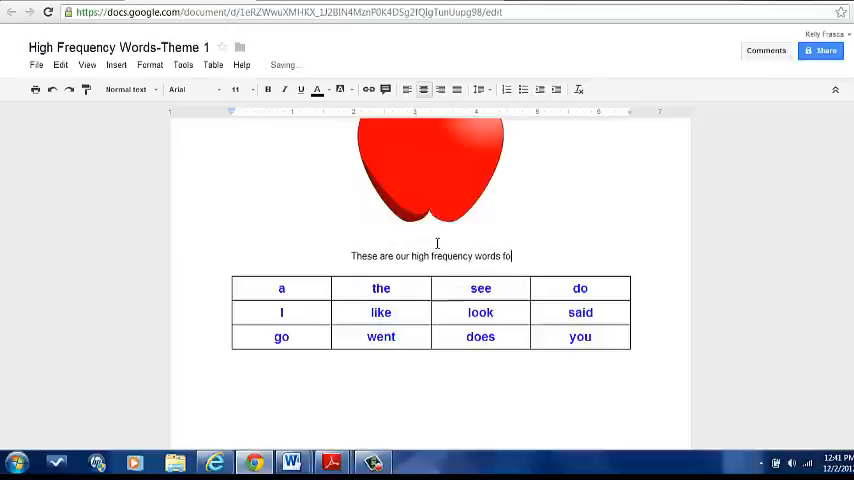
text(r)
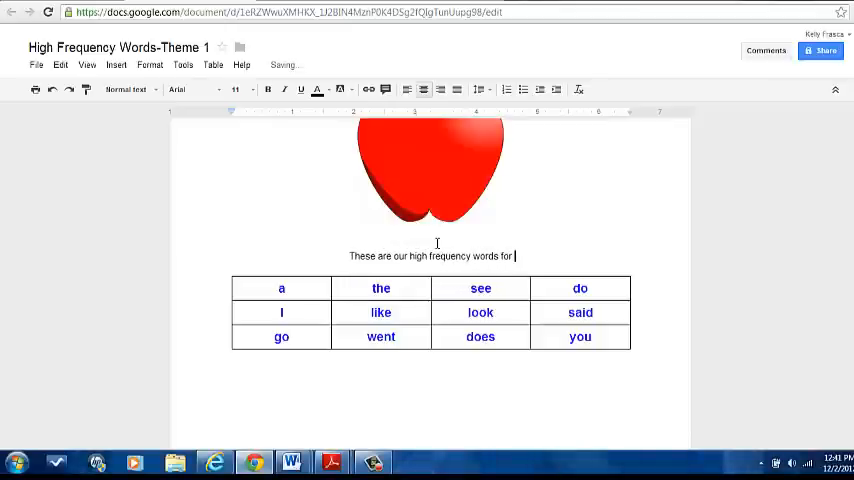
text(Theme #')
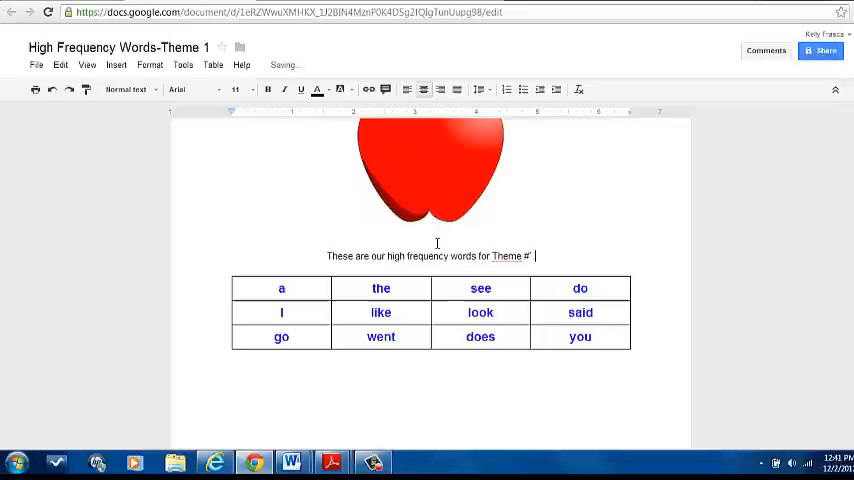
text(1.)
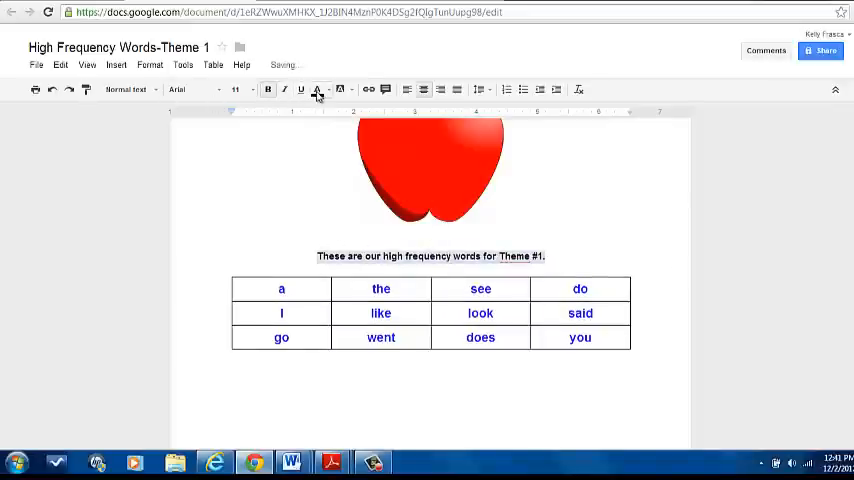
Step: Colour the sentence blue and enlarge it to heading size above the table
click(316, 88)
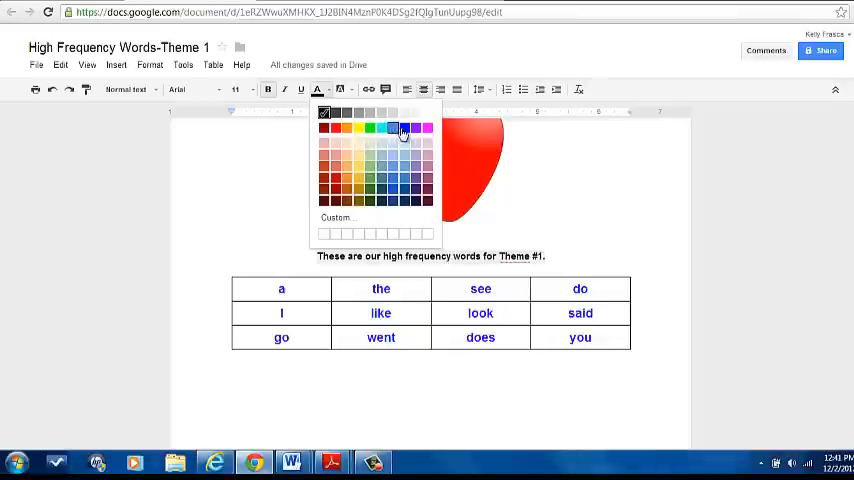
click(400, 128)
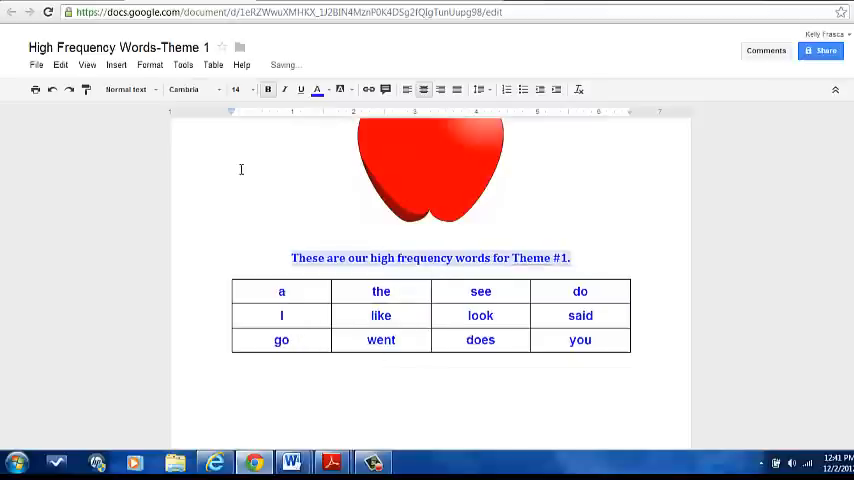
click(234, 88)
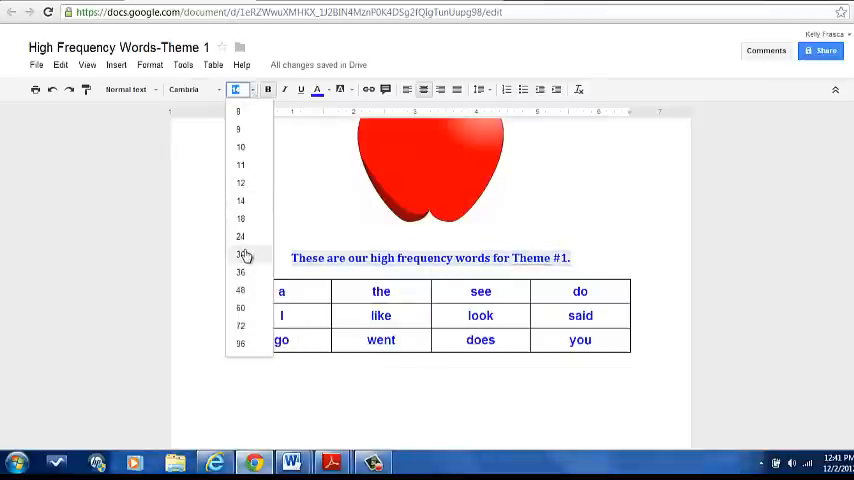
click(240, 254)
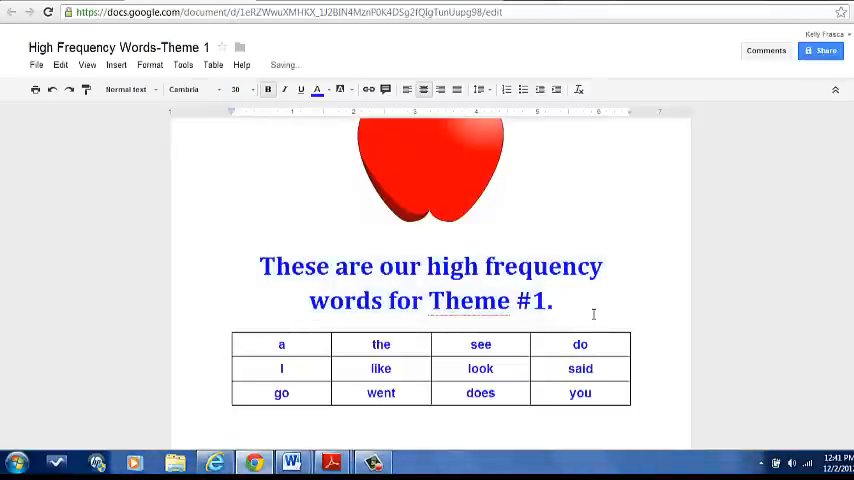
scroll(down, 3)
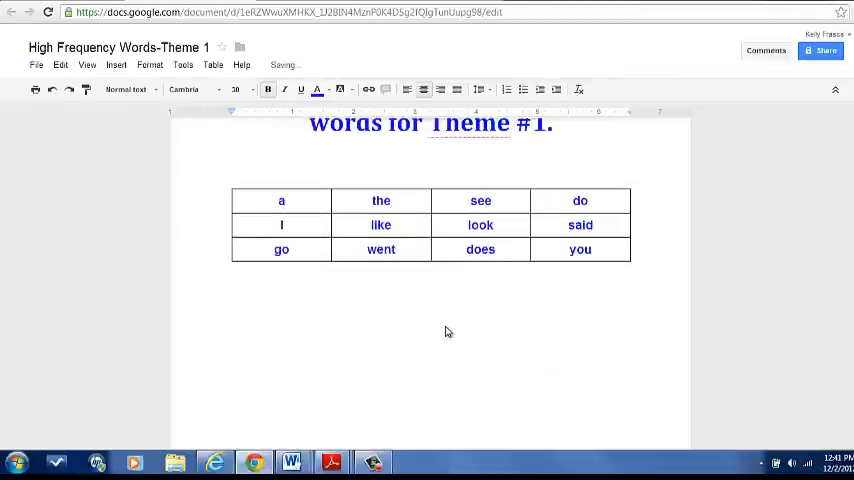
scroll(up, 3)
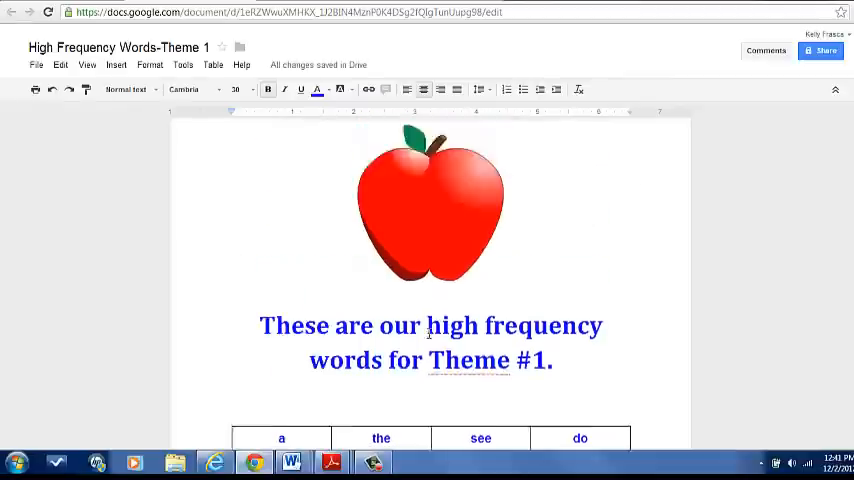
scroll(down, 3)
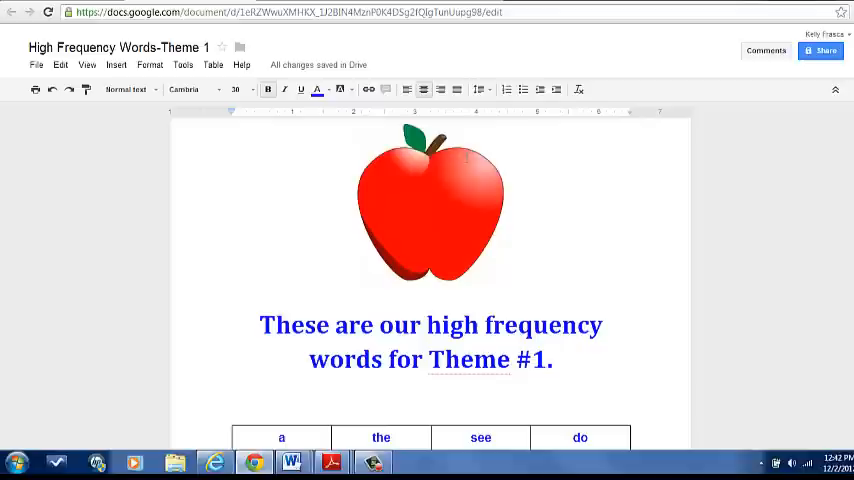
click(430, 204)
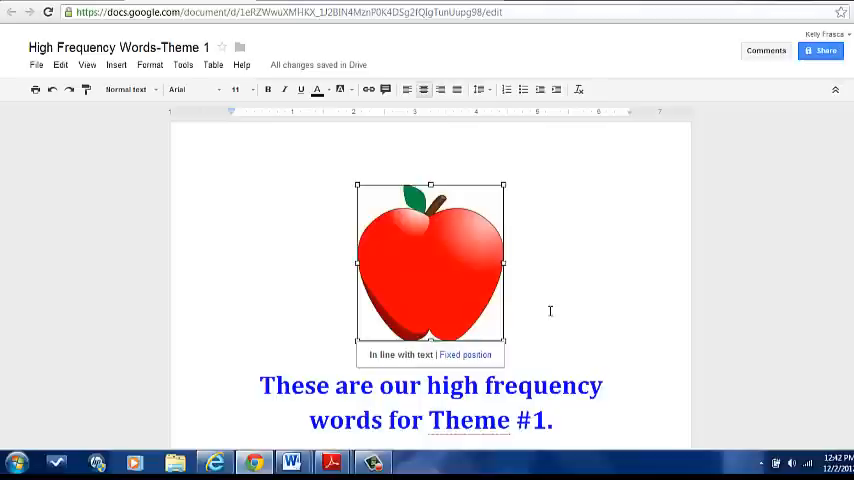
mouse_move(516, 204)
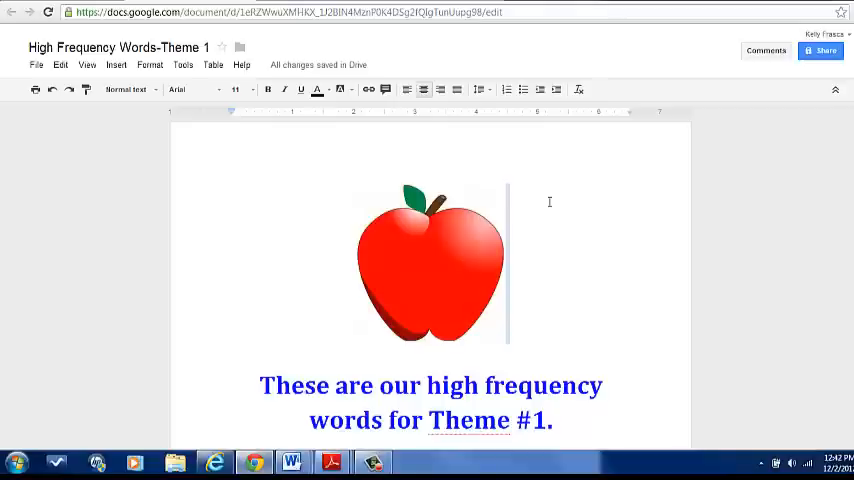
mouse_move(436, 320)
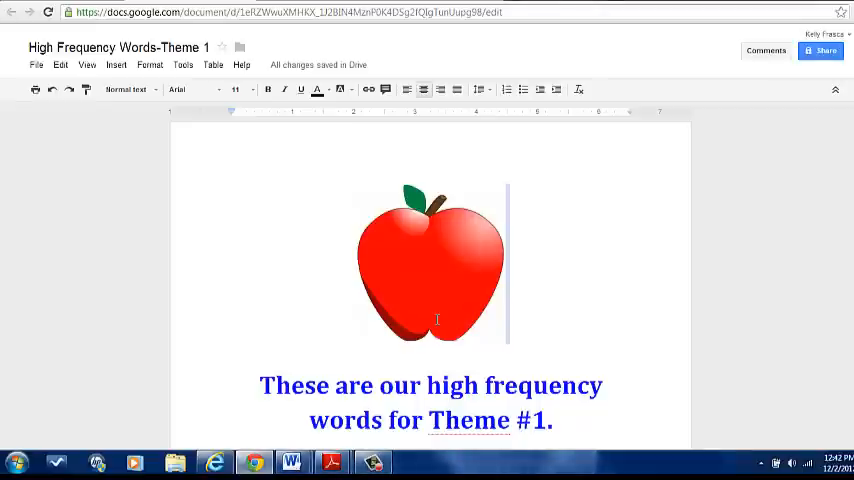
mouse_move(608, 348)
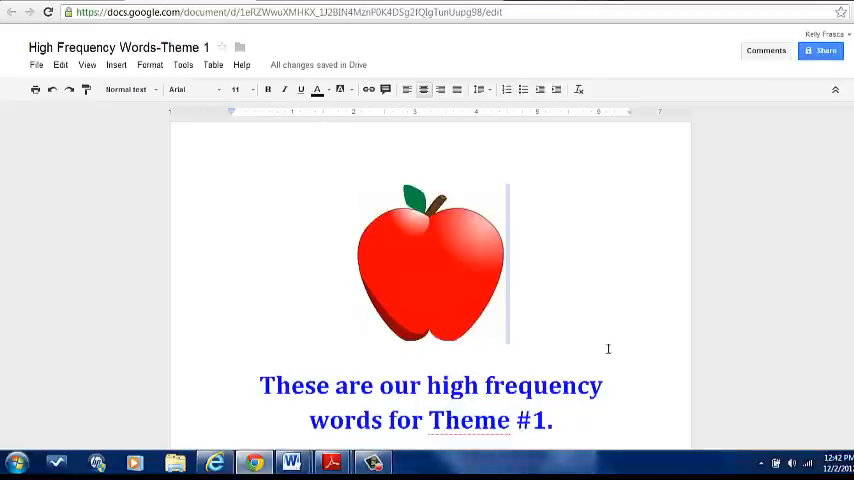
scroll(down, 3)
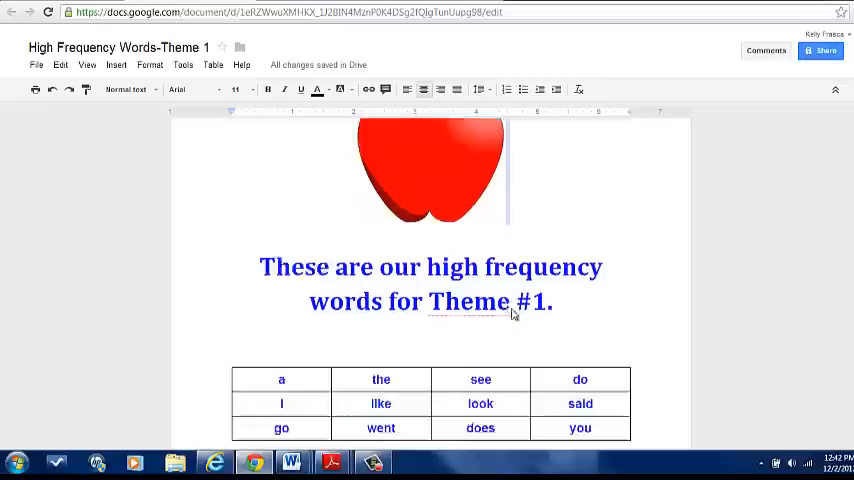
scroll(up, 3)
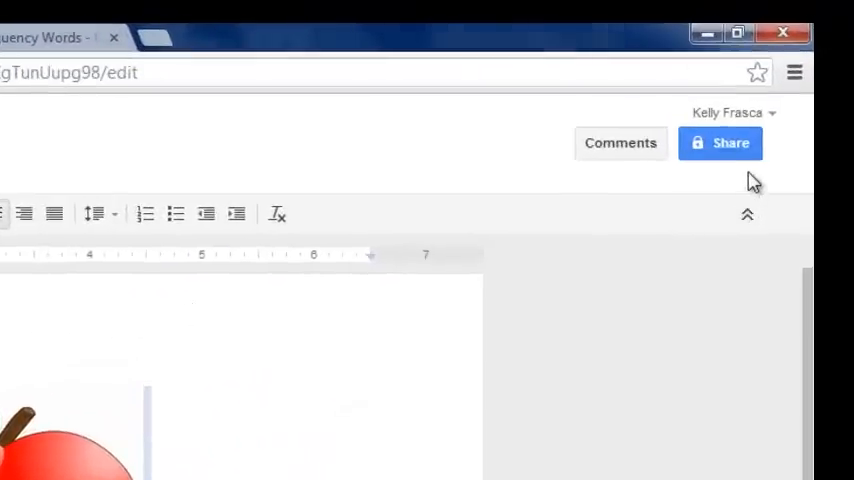
Step: Bring up the sharing settings for High Frequency Words-Theme 1
click(720, 144)
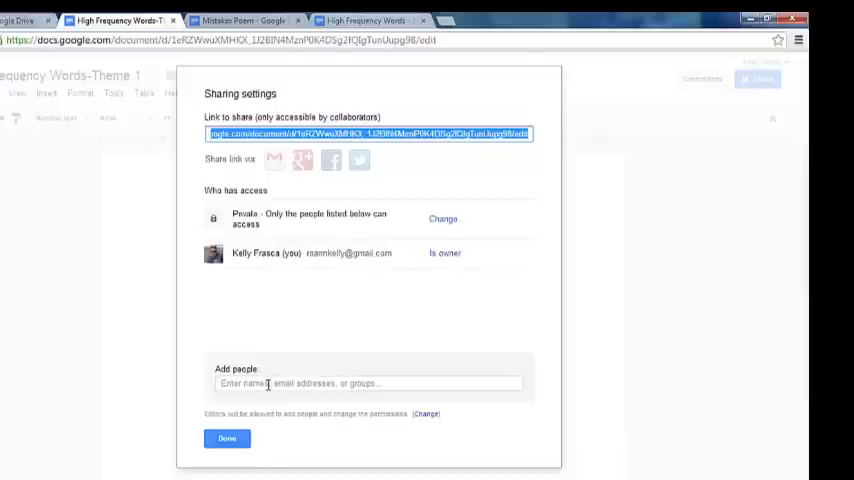
Step: Add the colleague 'Anne Marie' as an invitee with edit access from the contact suggestion
click(368, 384)
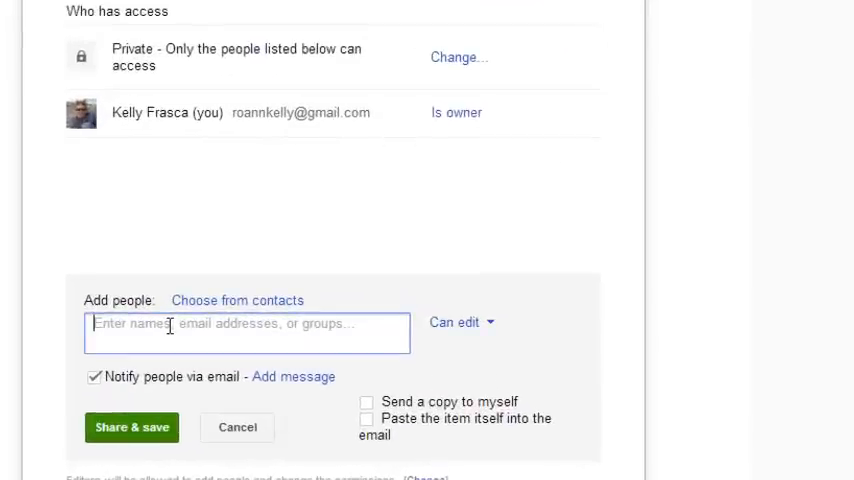
text(a)
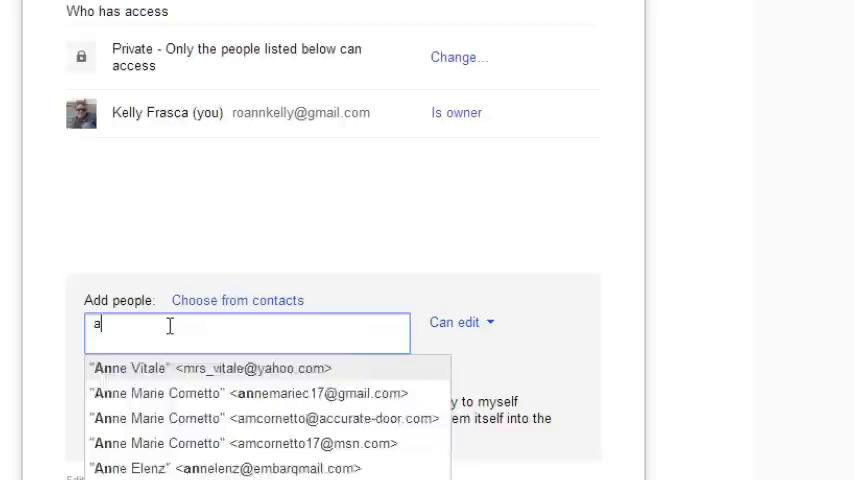
text(nne Marie)
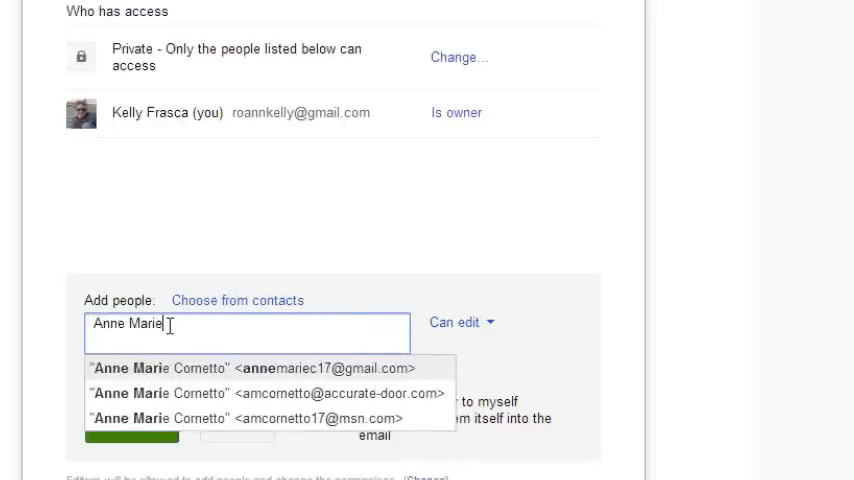
click(250, 368)
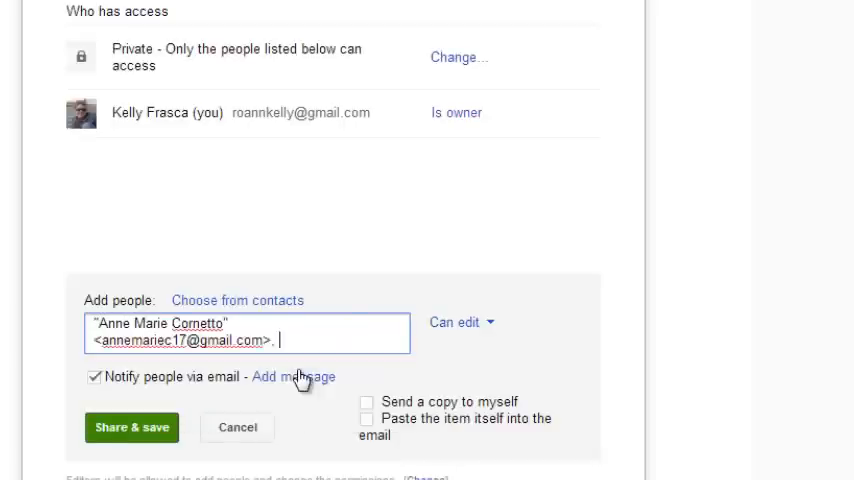
mouse_move(288, 340)
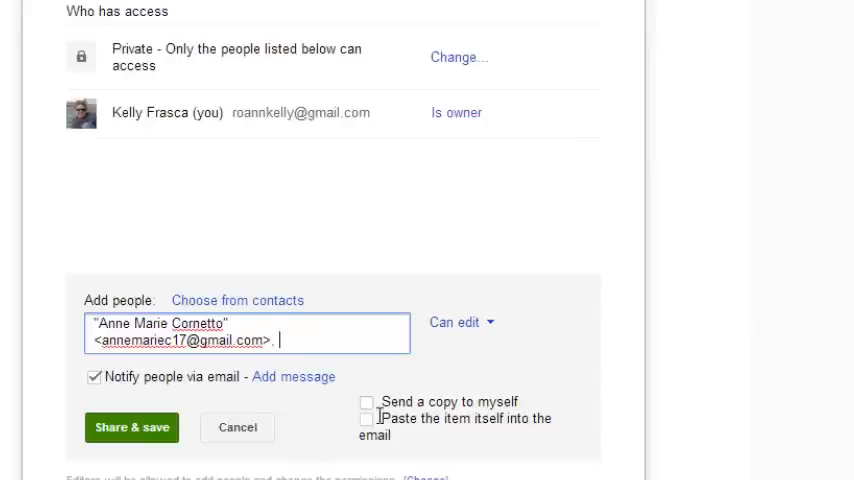
mouse_move(440, 336)
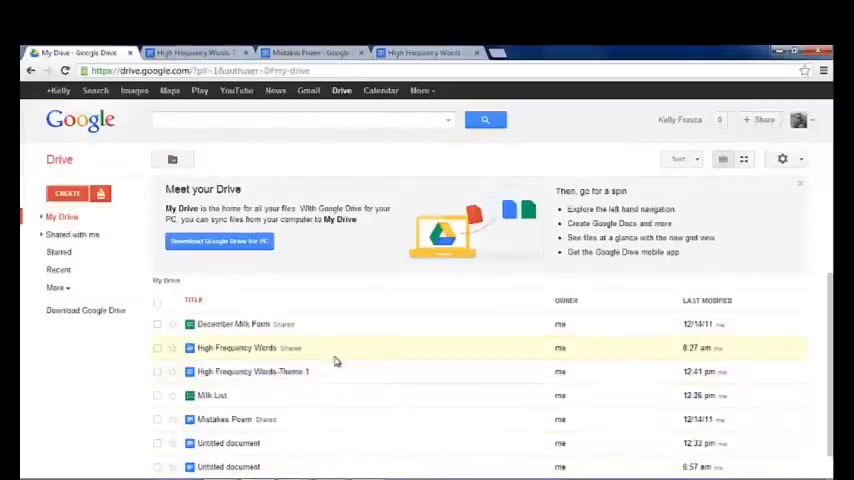
mouse_move(364, 268)
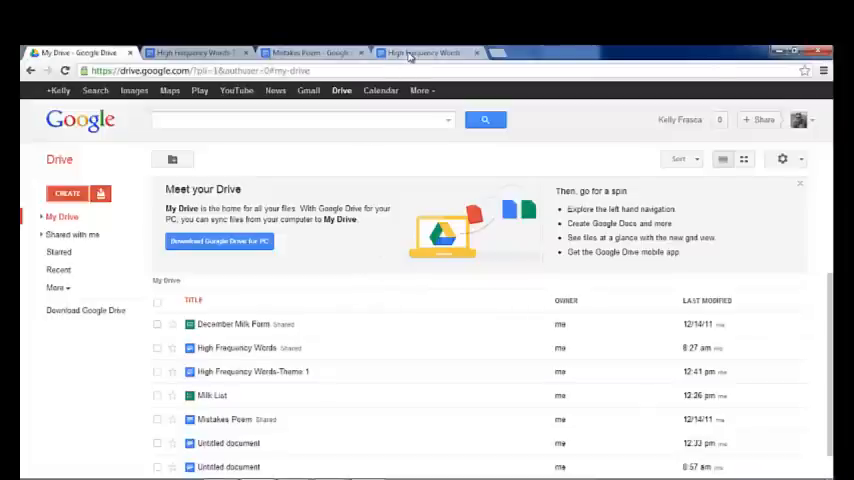
mouse_move(420, 52)
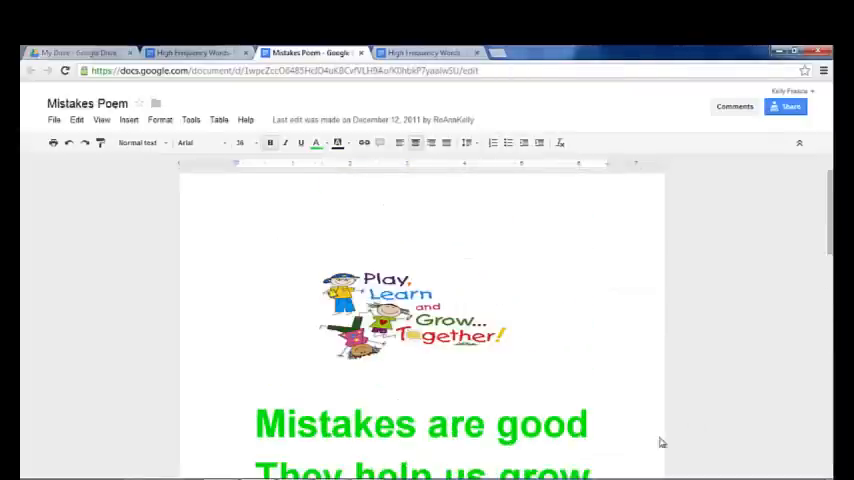
Step: Create a new untitled Form from Drive's CREATE menu
scroll(down, 3)
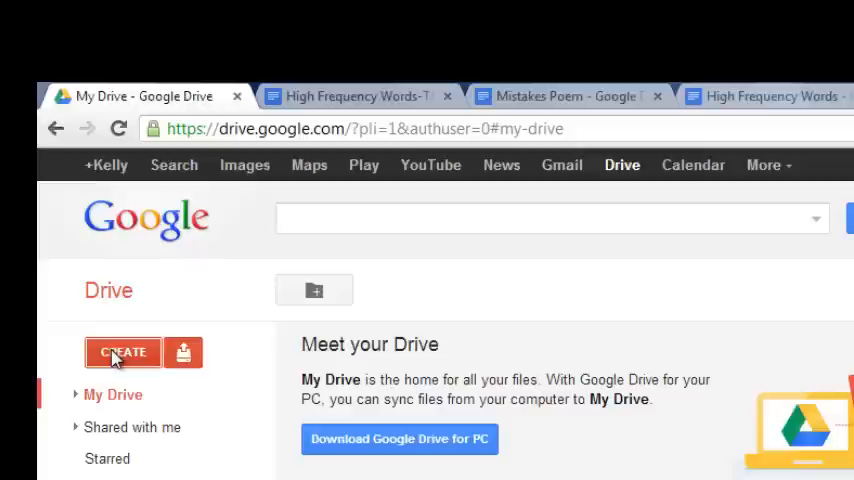
click(122, 352)
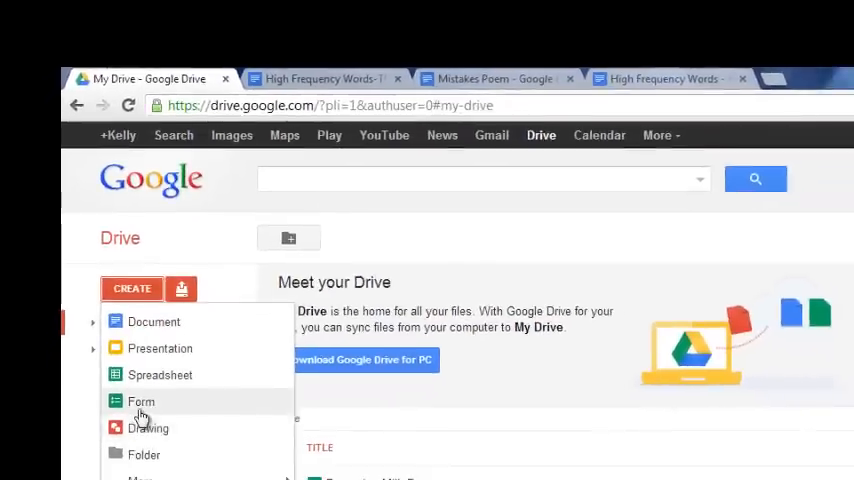
click(140, 400)
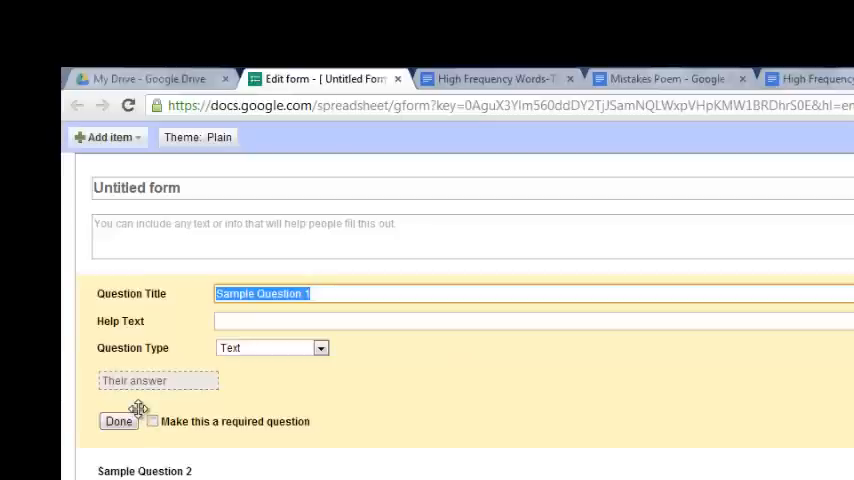
Step: Title the form 'December Milk Money' with the description 'Please complete this survey... return by the 1st of the month.'
click(228, 188)
text(Dec)
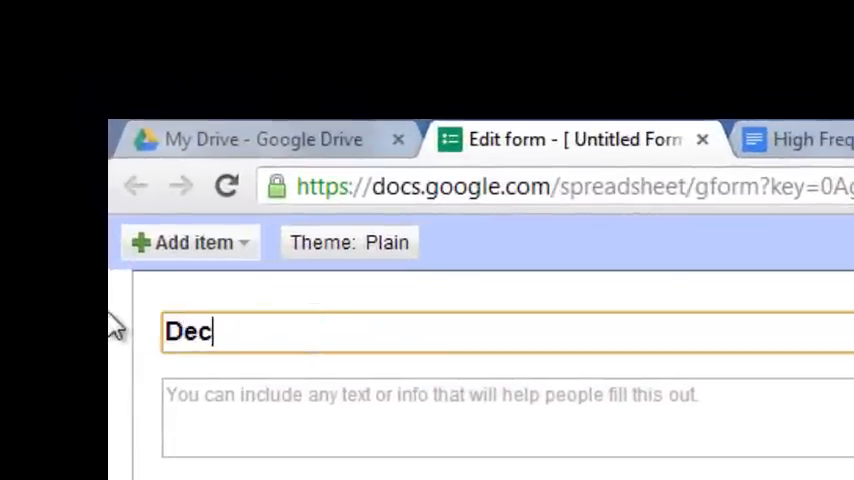
text(ember Milk)
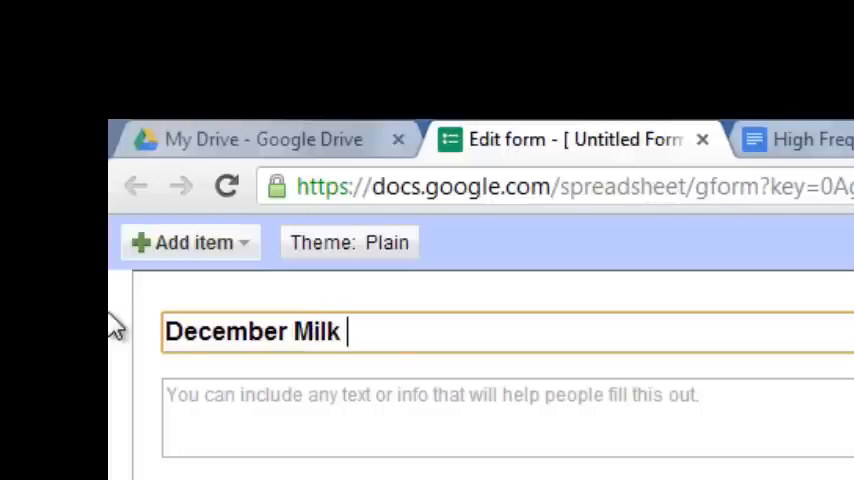
text(Money)
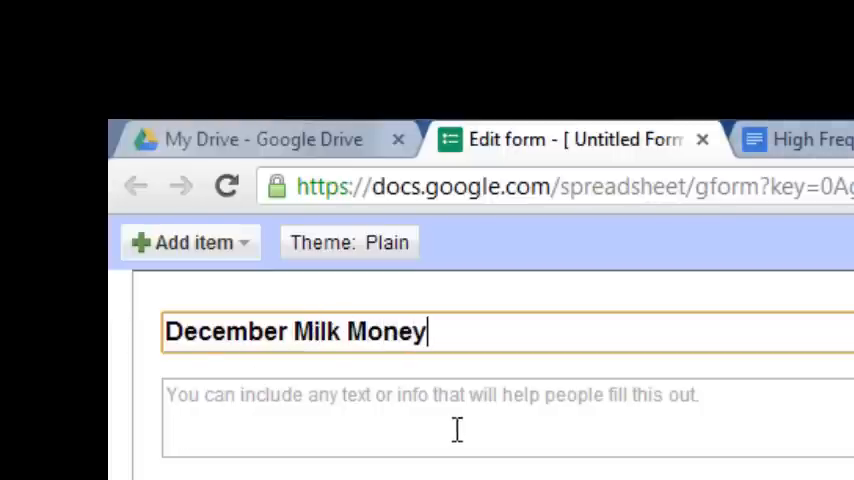
click(456, 418)
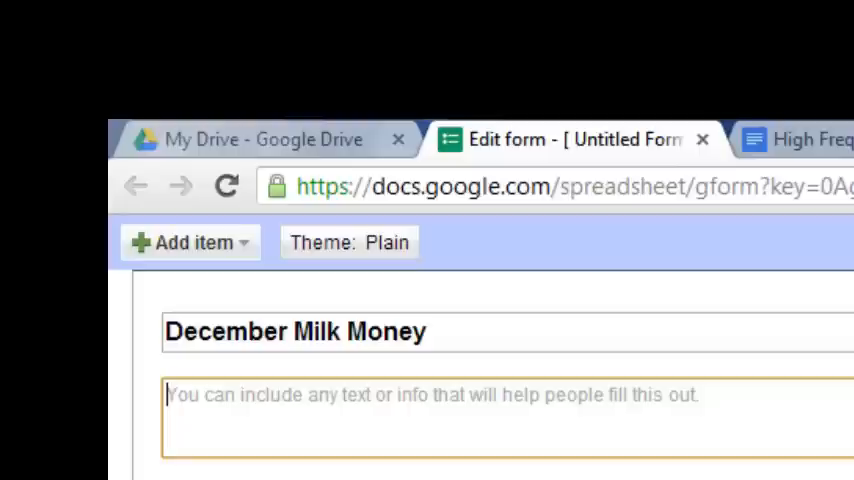
mouse_move(416, 400)
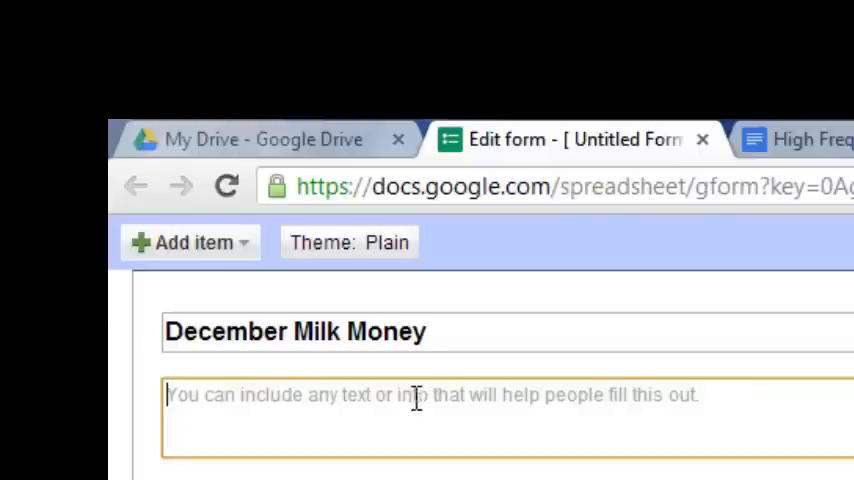
mouse_move(552, 396)
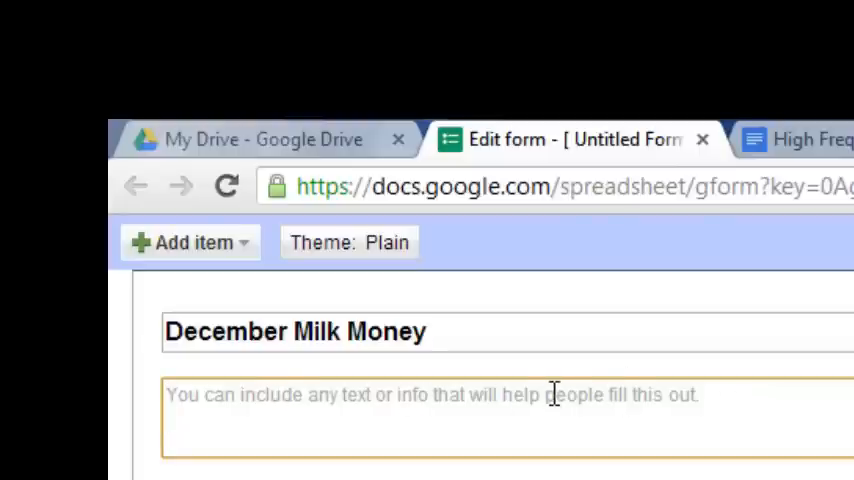
text(Please comp)
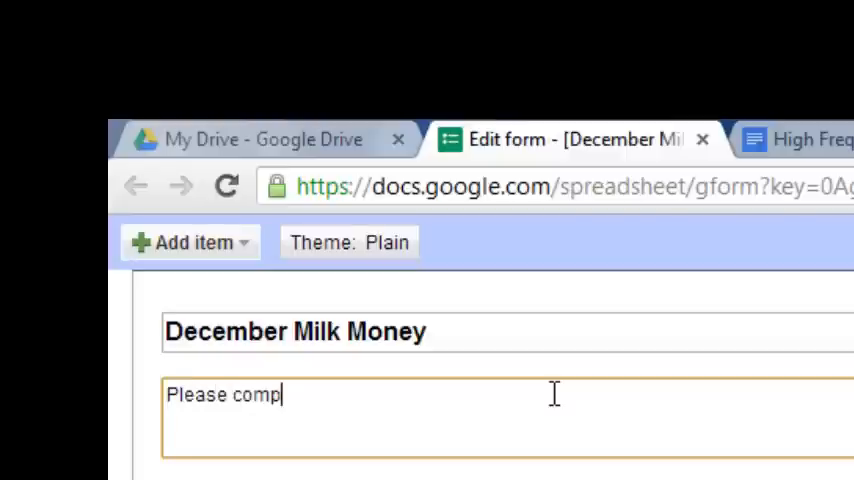
text(lete this survey and)
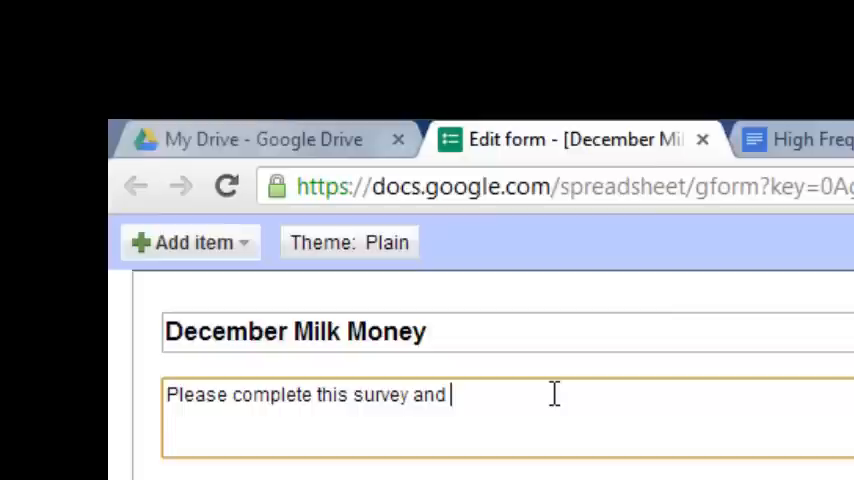
text(return by the 1)
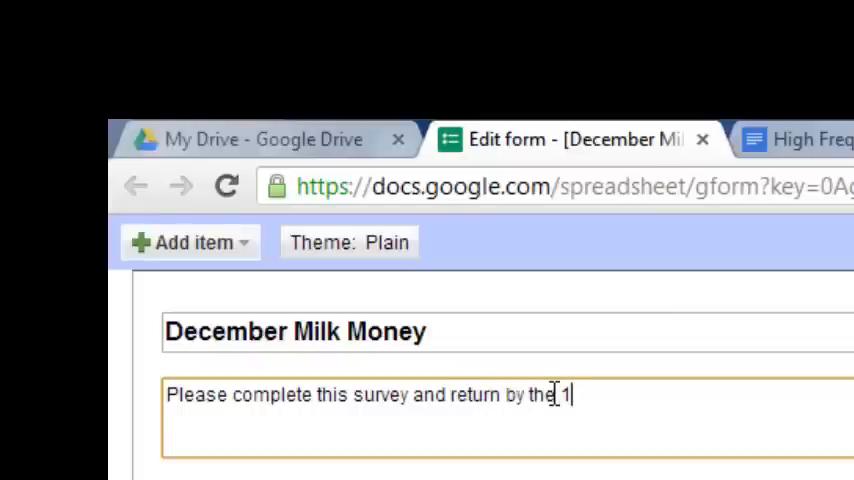
text(st of the month)
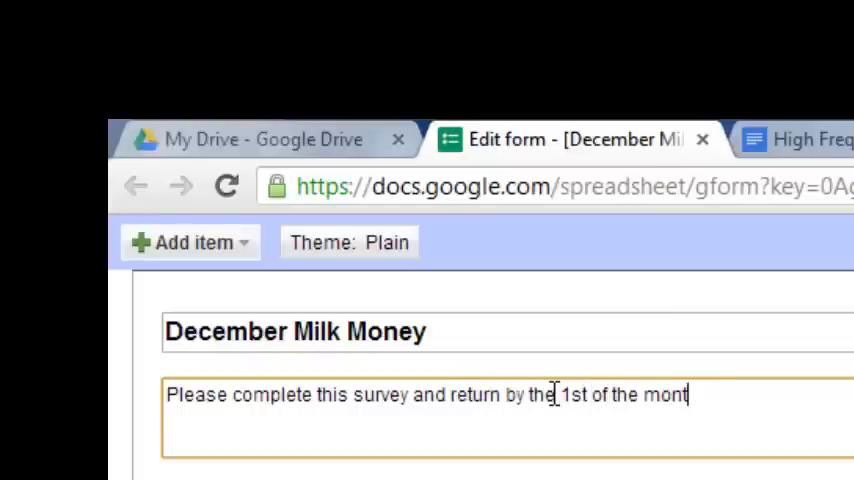
text(h.)
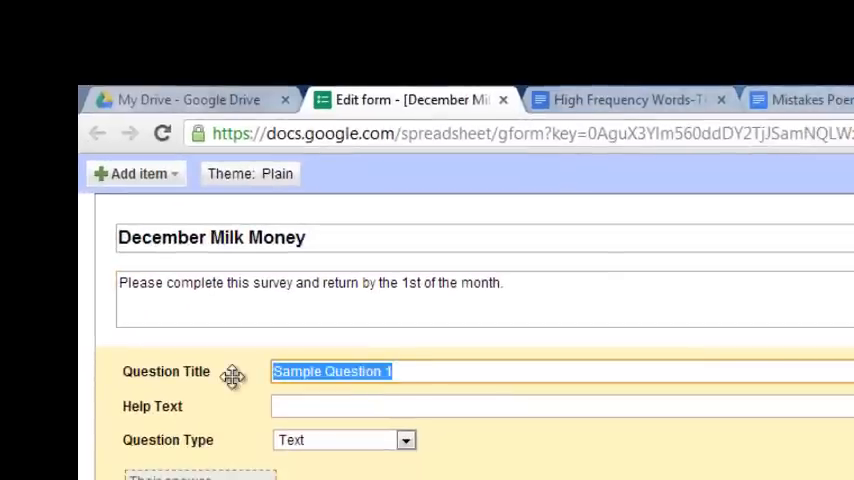
Step: Make the first question 'Is your child purchasing milk this month?' a required checkbox question
text(is your child pu)
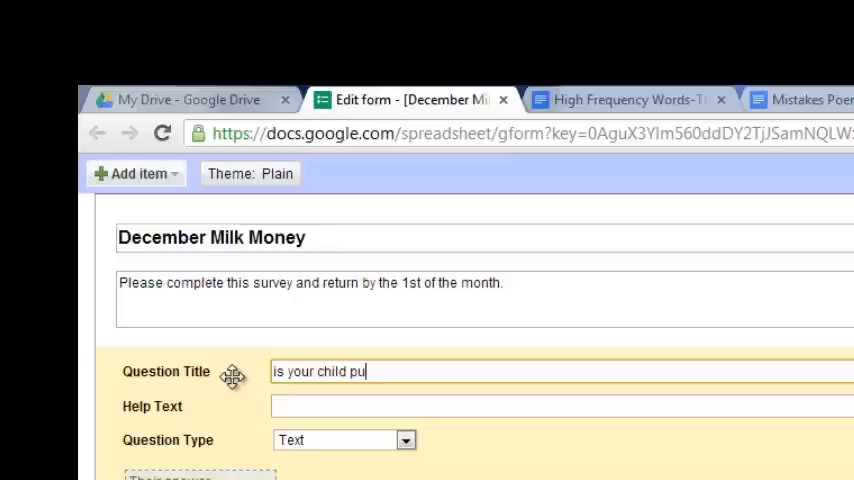
text(rchasing milk th)
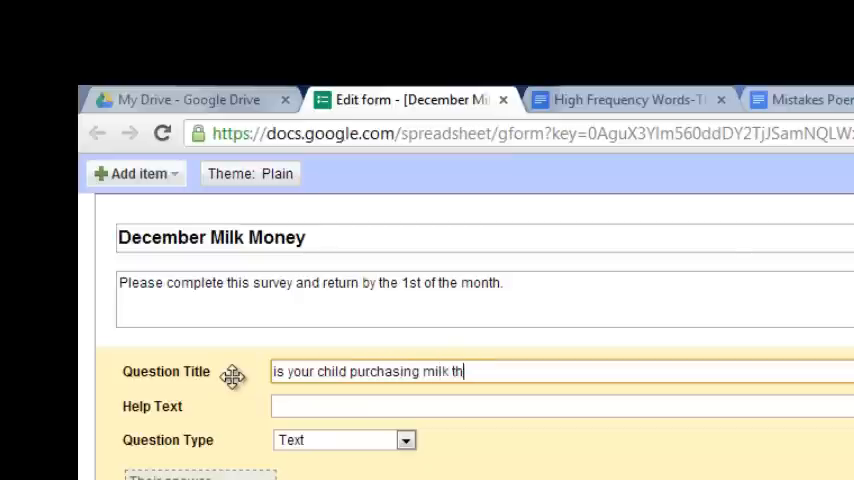
text(is month?)
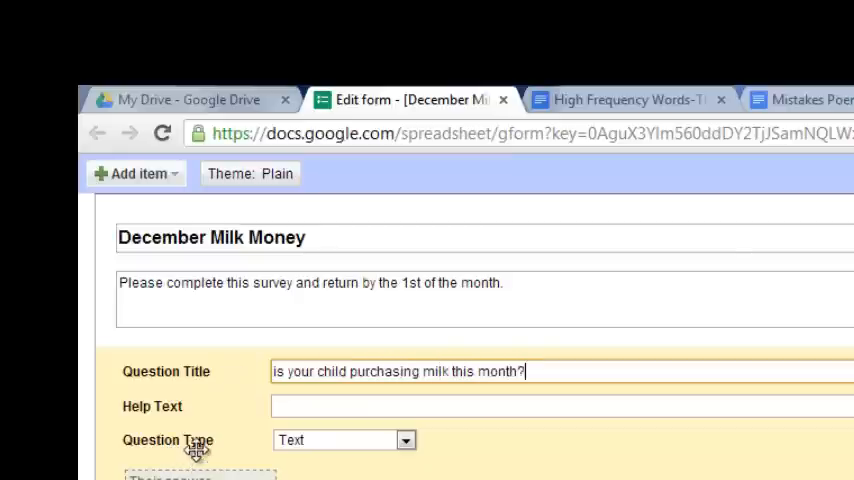
click(344, 440)
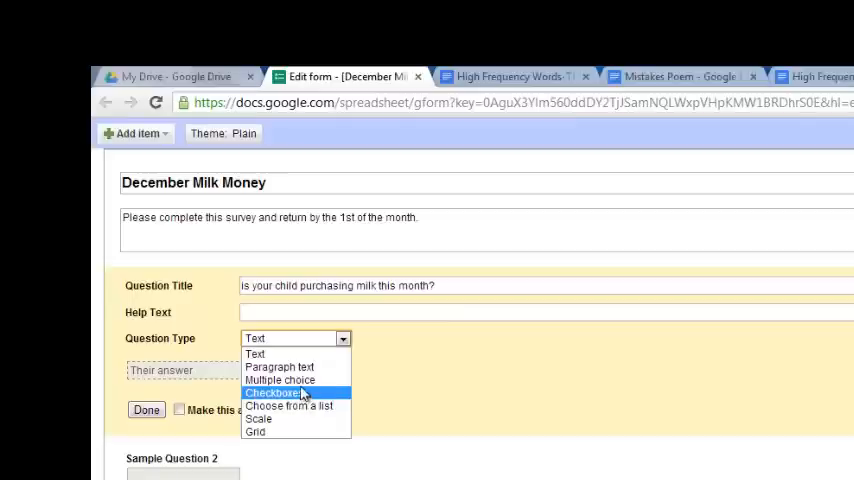
click(272, 392)
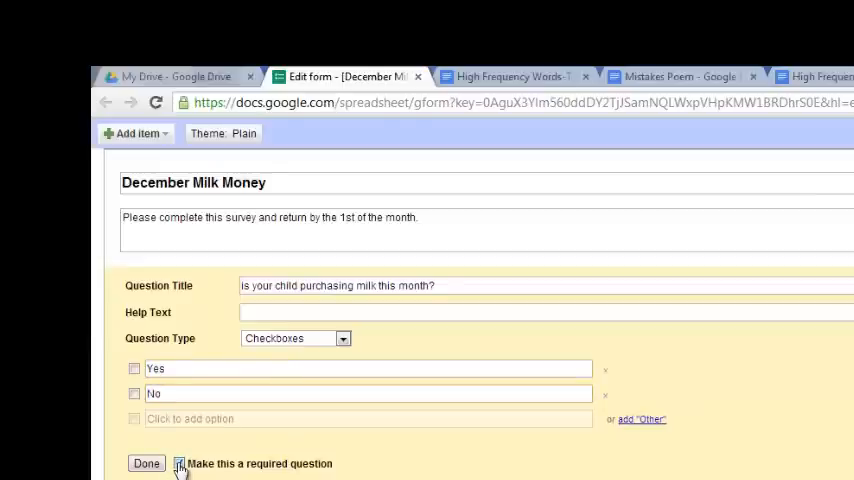
click(146, 464)
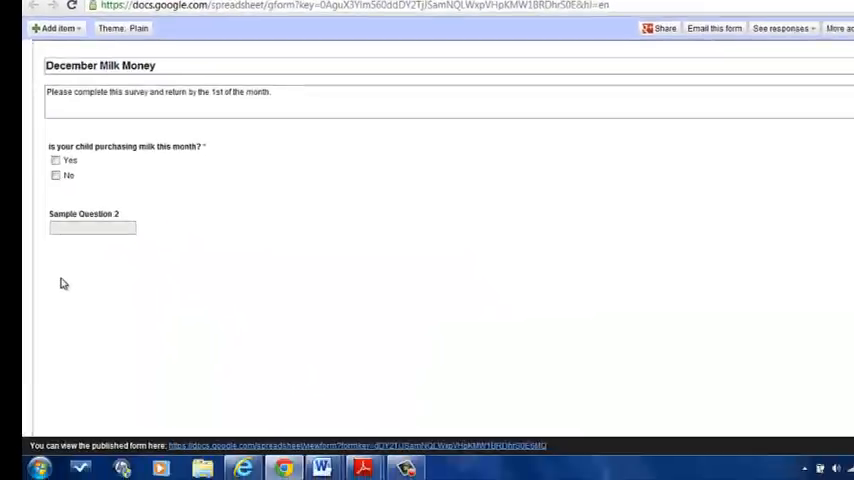
Step: Add a second question titled 'If yes, what kind of milk ... buying?'
click(92, 228)
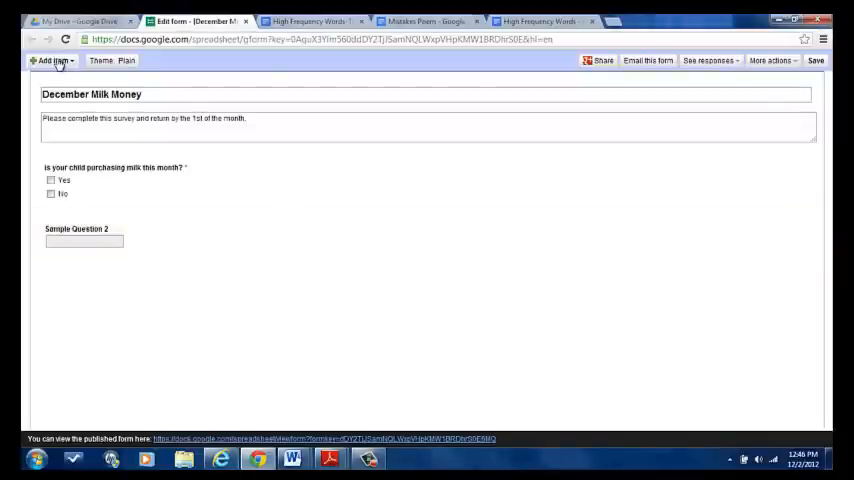
click(50, 60)
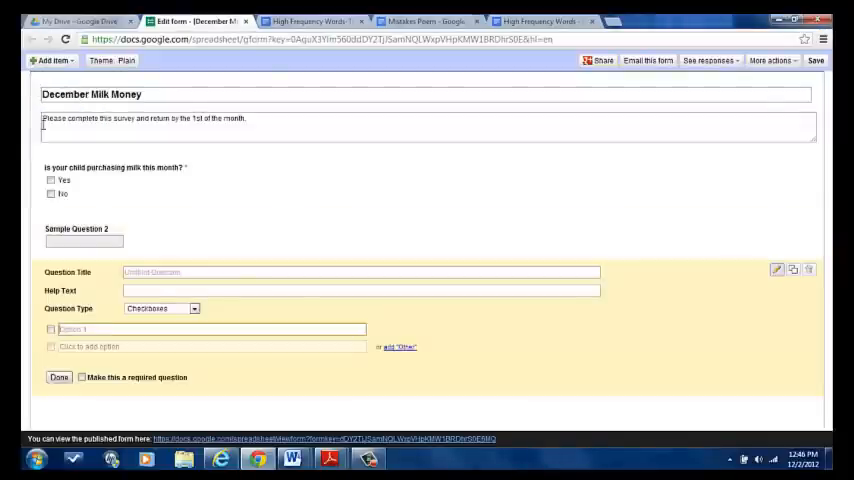
scroll(down, 3)
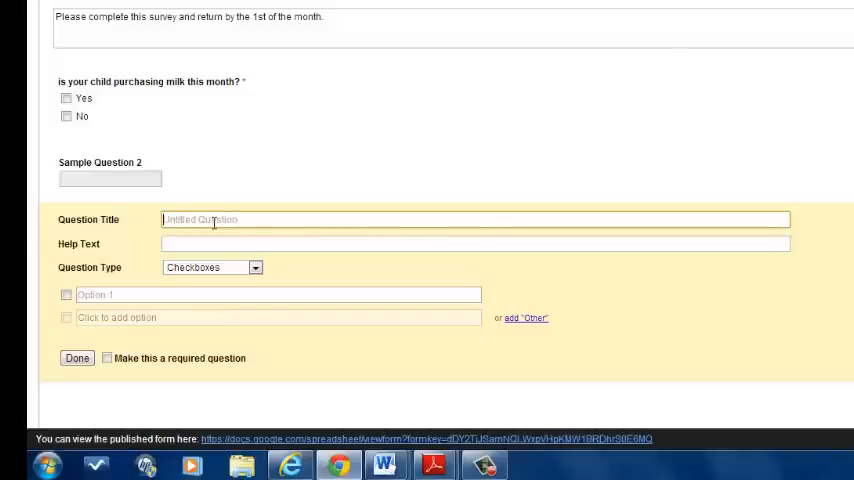
text(What Kind)
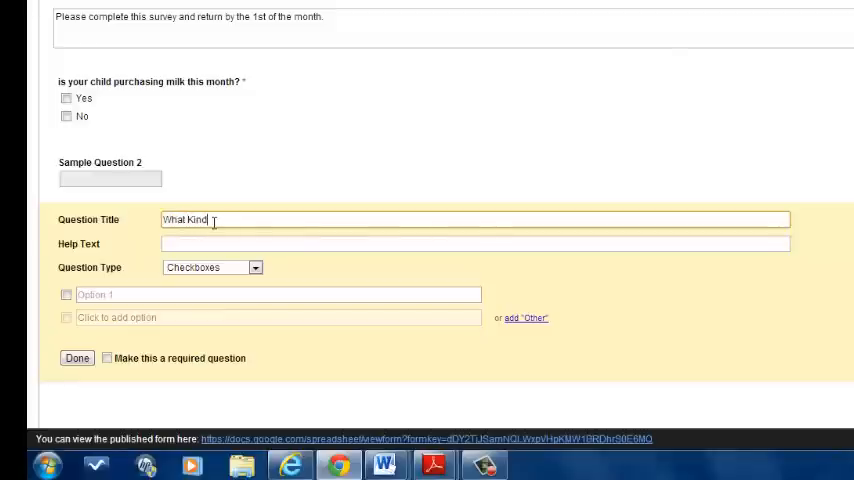
text(of Mi)
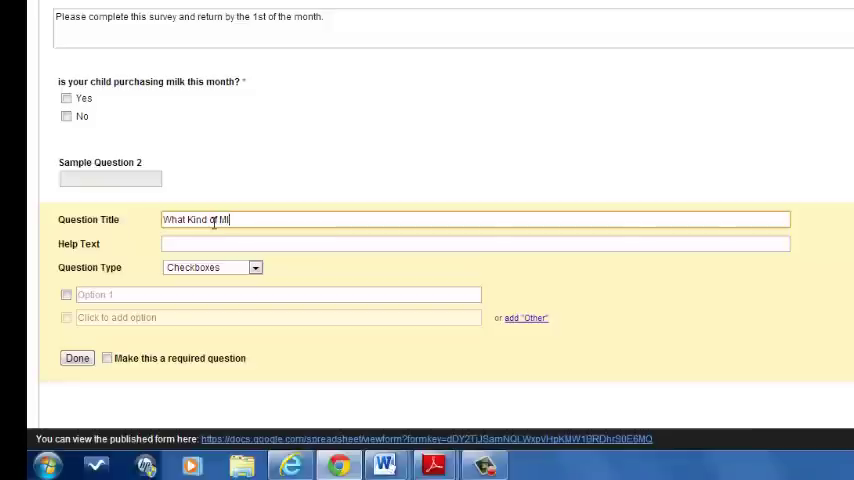
text(If yes, w)
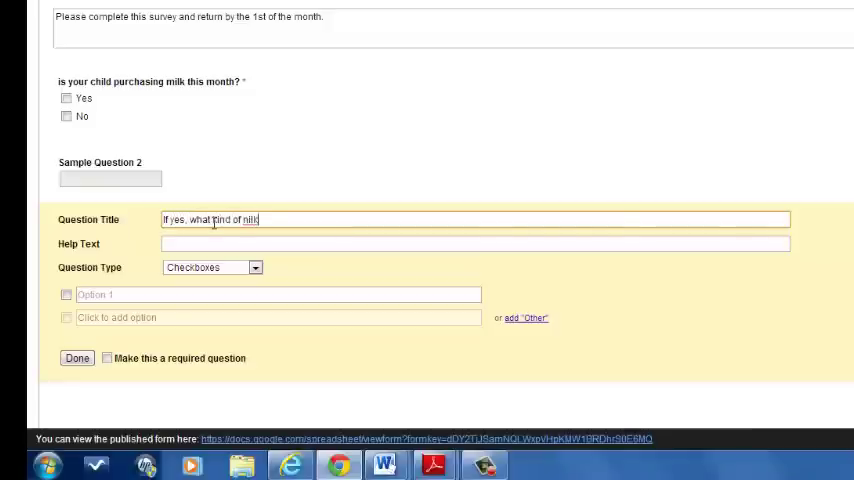
key(Backspace)
text( is your child)
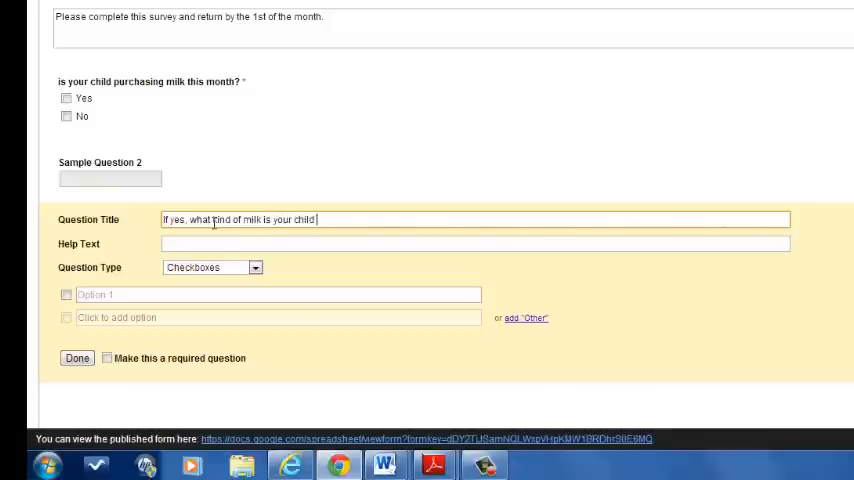
text(buying?)
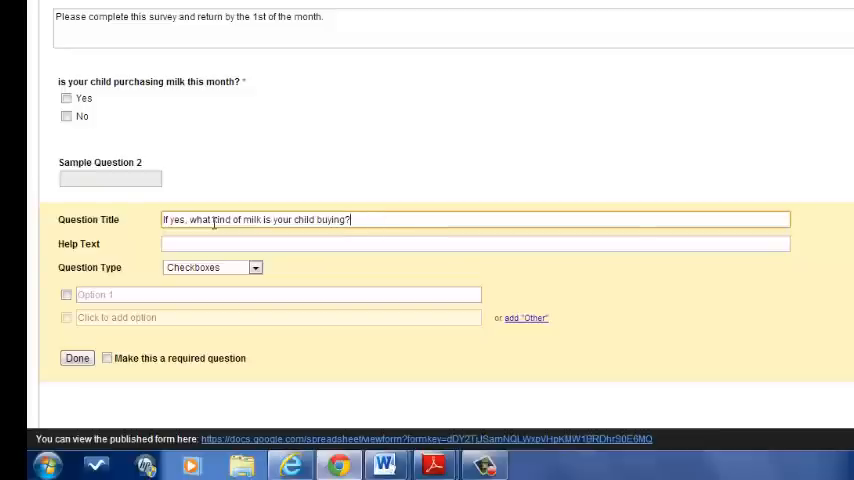
mouse_move(210, 116)
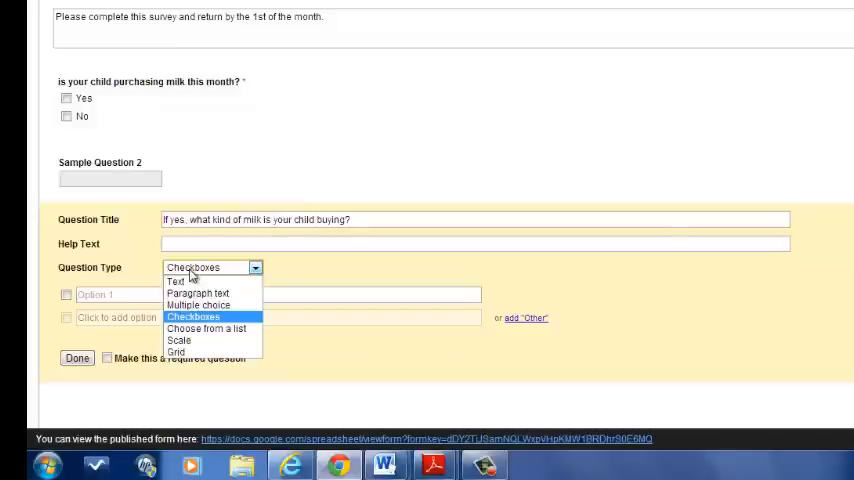
mouse_move(212, 330)
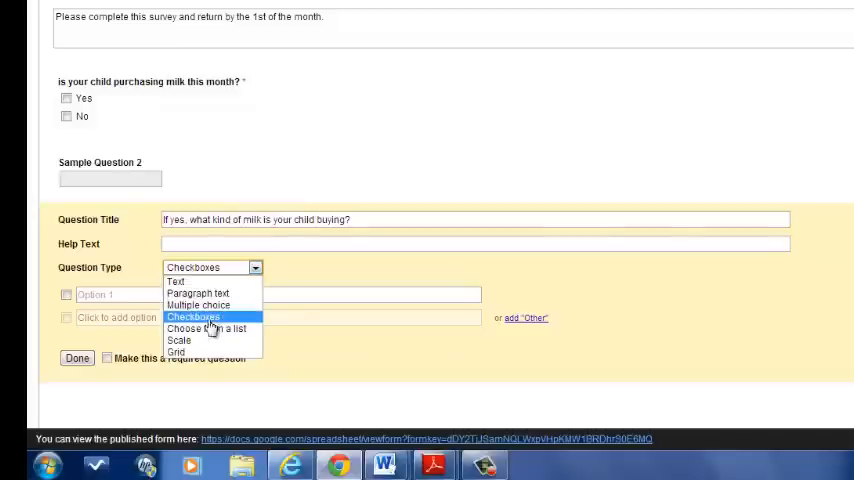
Step: Keep it as checkboxes, add the milk-type options starting with strawberry, and make it required
click(192, 316)
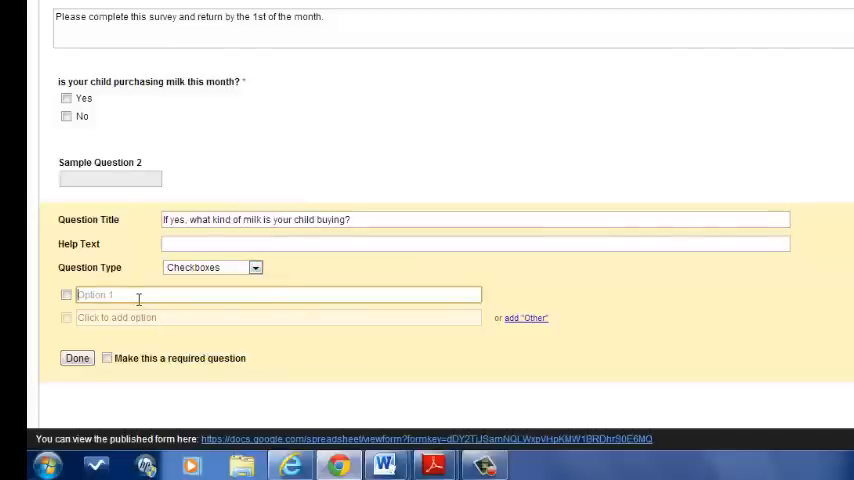
text(strawberry)
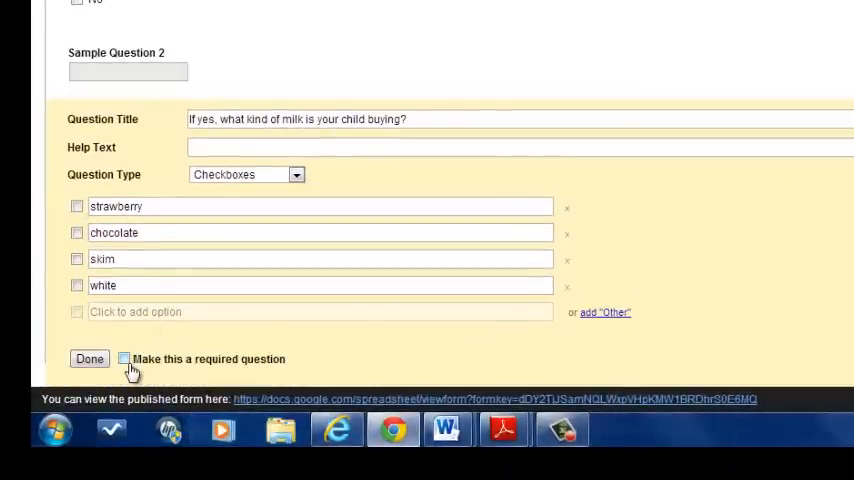
click(88, 358)
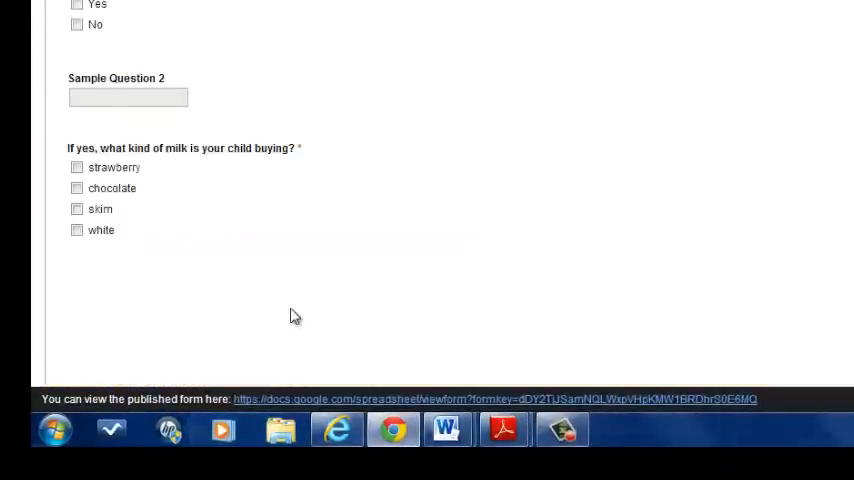
scroll(up, 3)
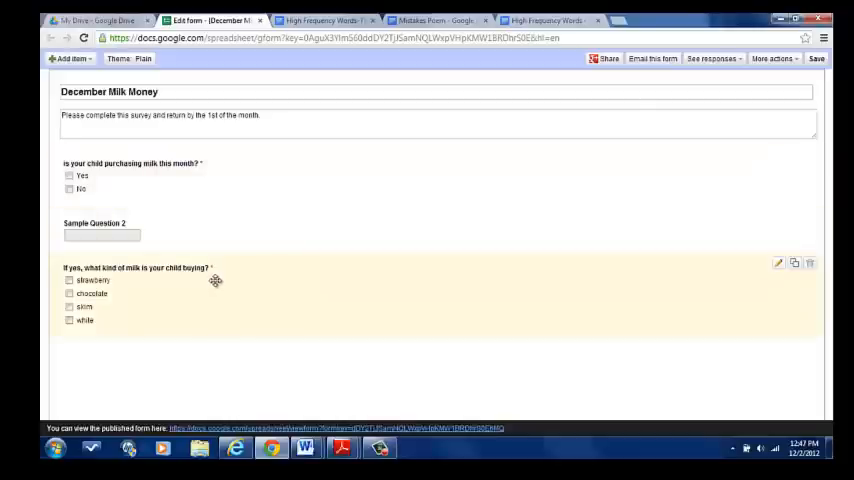
mouse_move(152, 80)
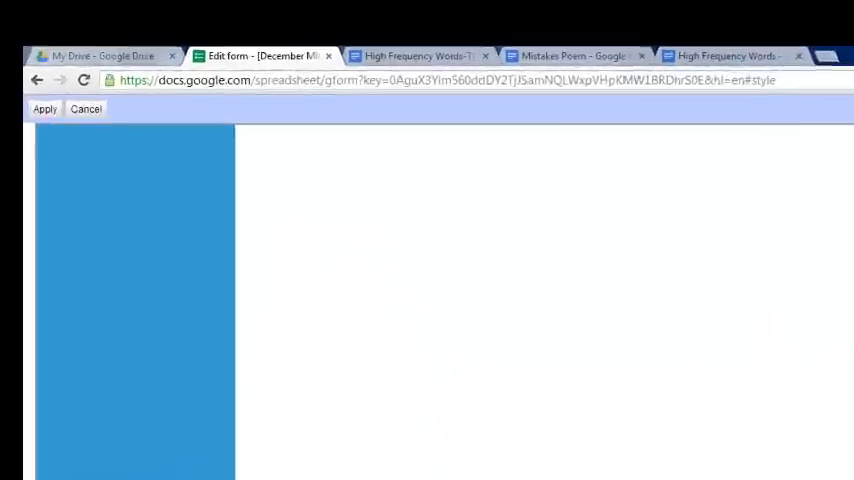
Step: Apply the chosen theme to the form and return to the form editor
click(44, 108)
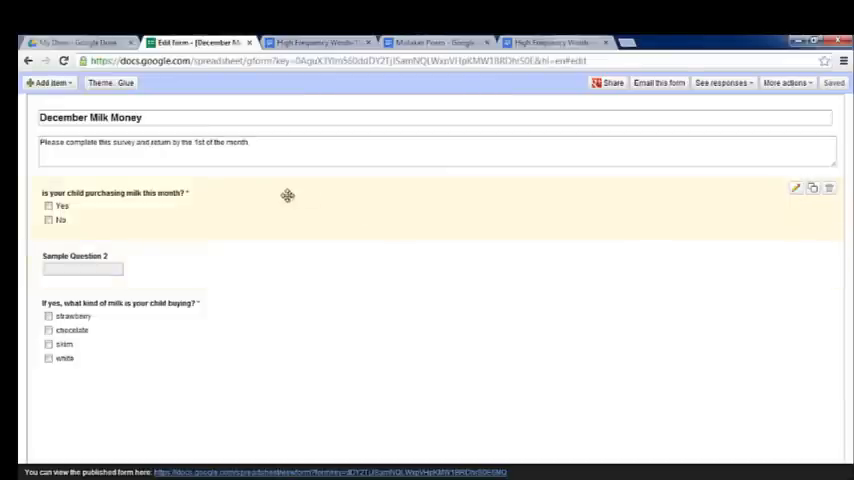
mouse_move(800, 200)
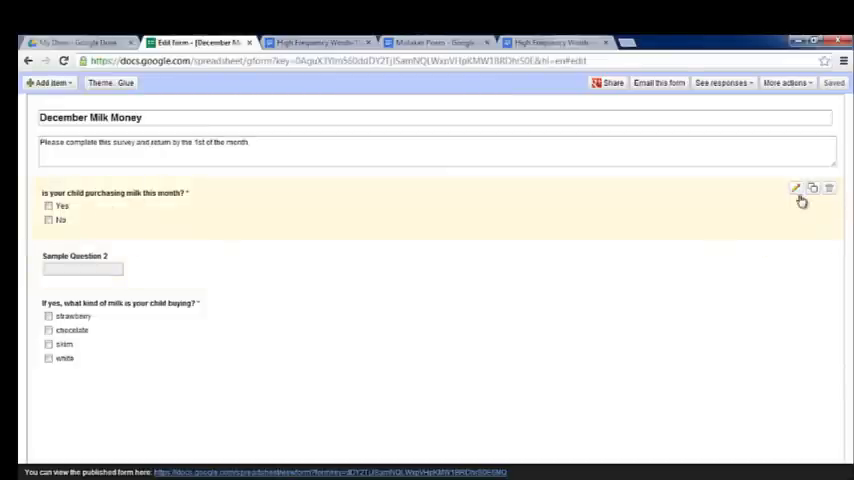
click(796, 188)
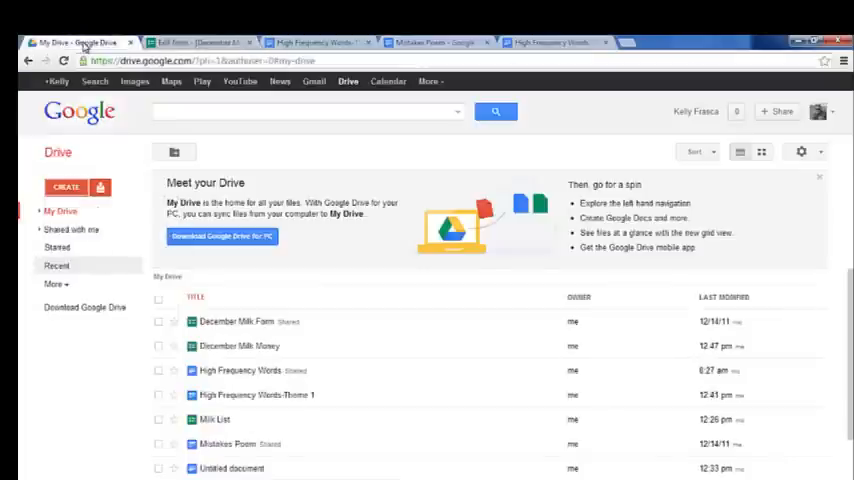
Step: Open the December Milk Form response spreadsheet in Sheets, then return to the Drive list
click(264, 370)
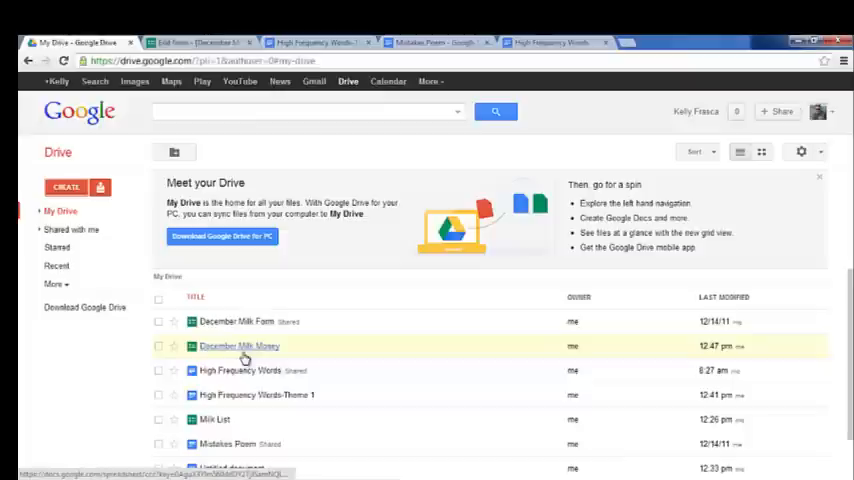
click(238, 346)
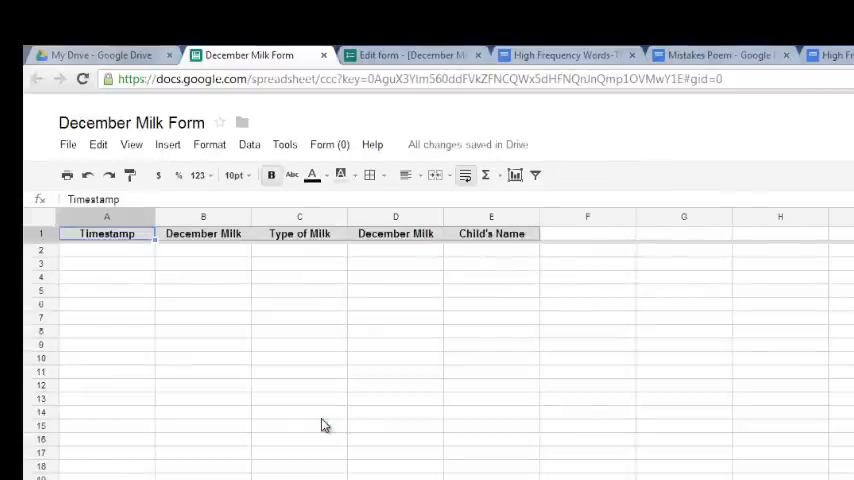
mouse_move(350, 318)
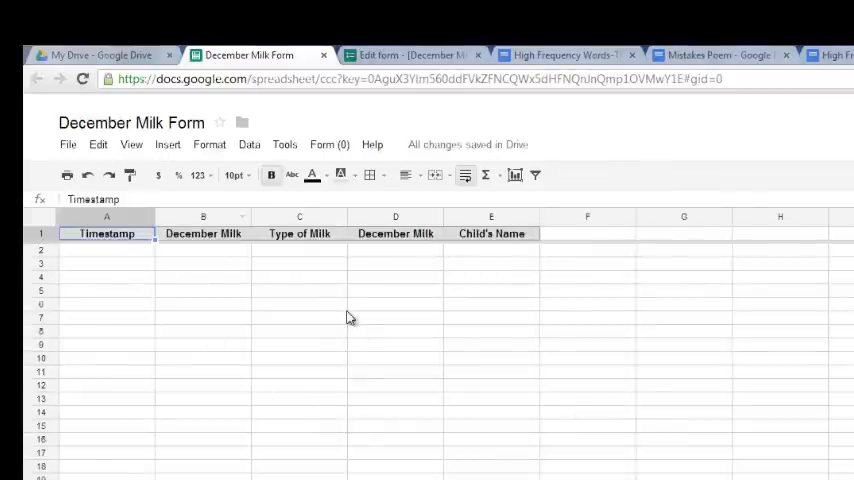
mouse_move(584, 460)
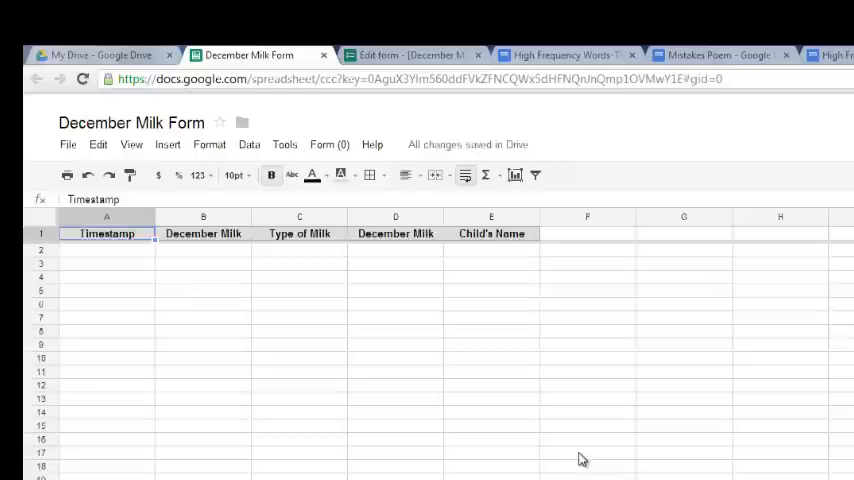
mouse_move(124, 276)
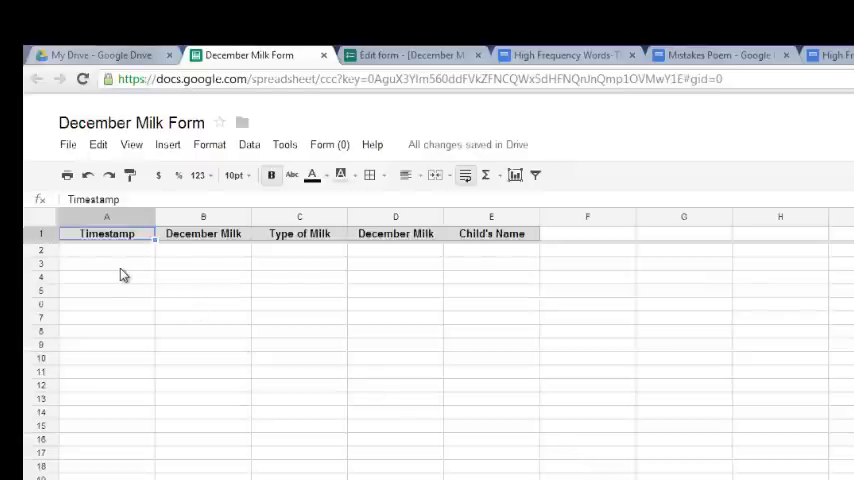
mouse_move(304, 268)
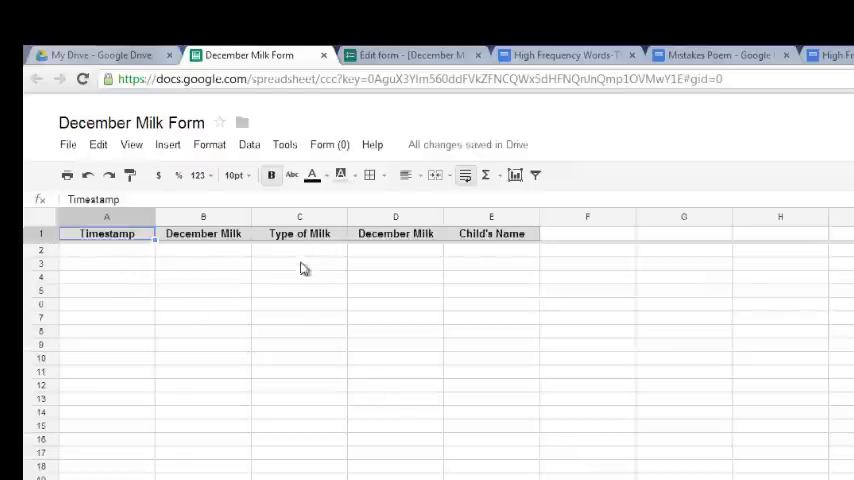
mouse_move(404, 290)
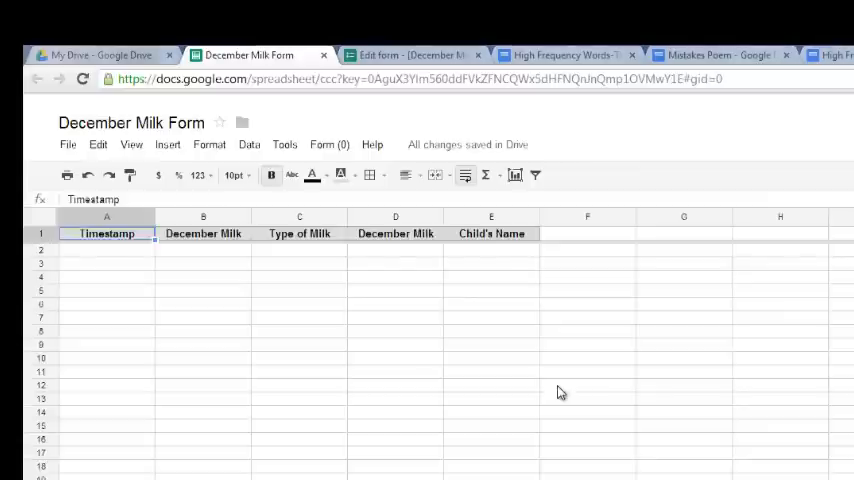
click(100, 56)
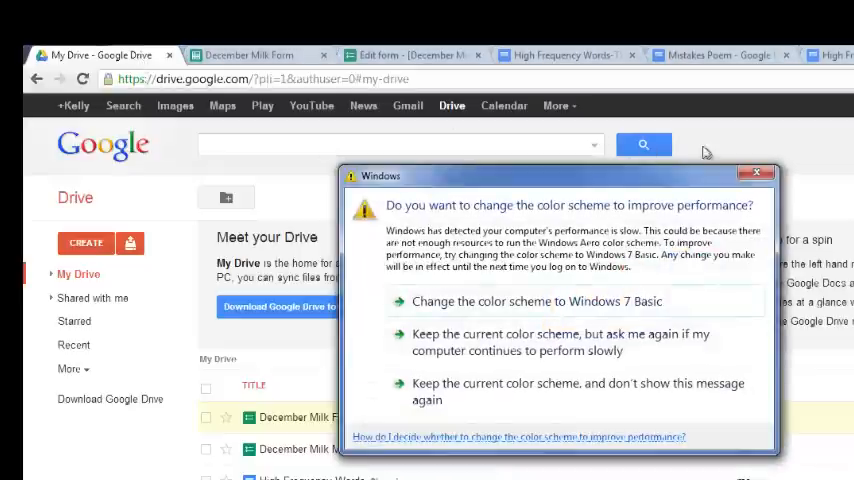
Step: Dismiss the Windows color scheme performance prompt to restore the My Drive list
click(756, 172)
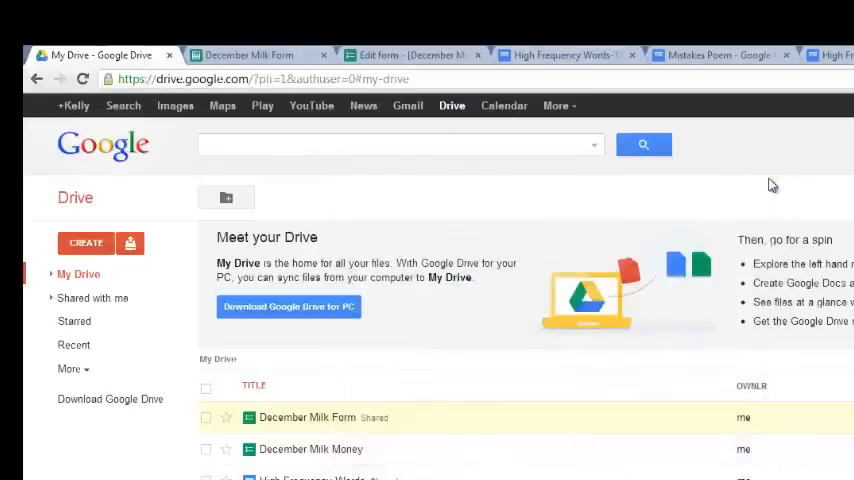